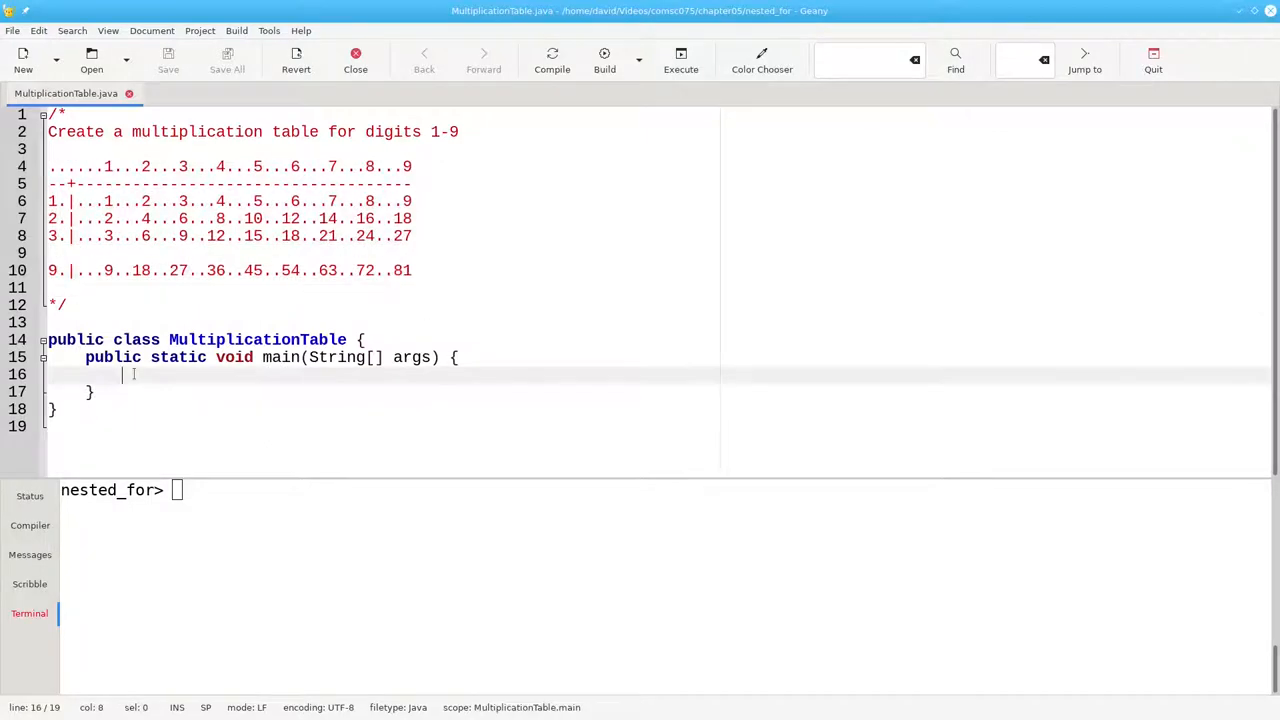
Step: Replace a half-written println with System.out.print(" ") for the header indent
{"action": "type", "text": "System"}
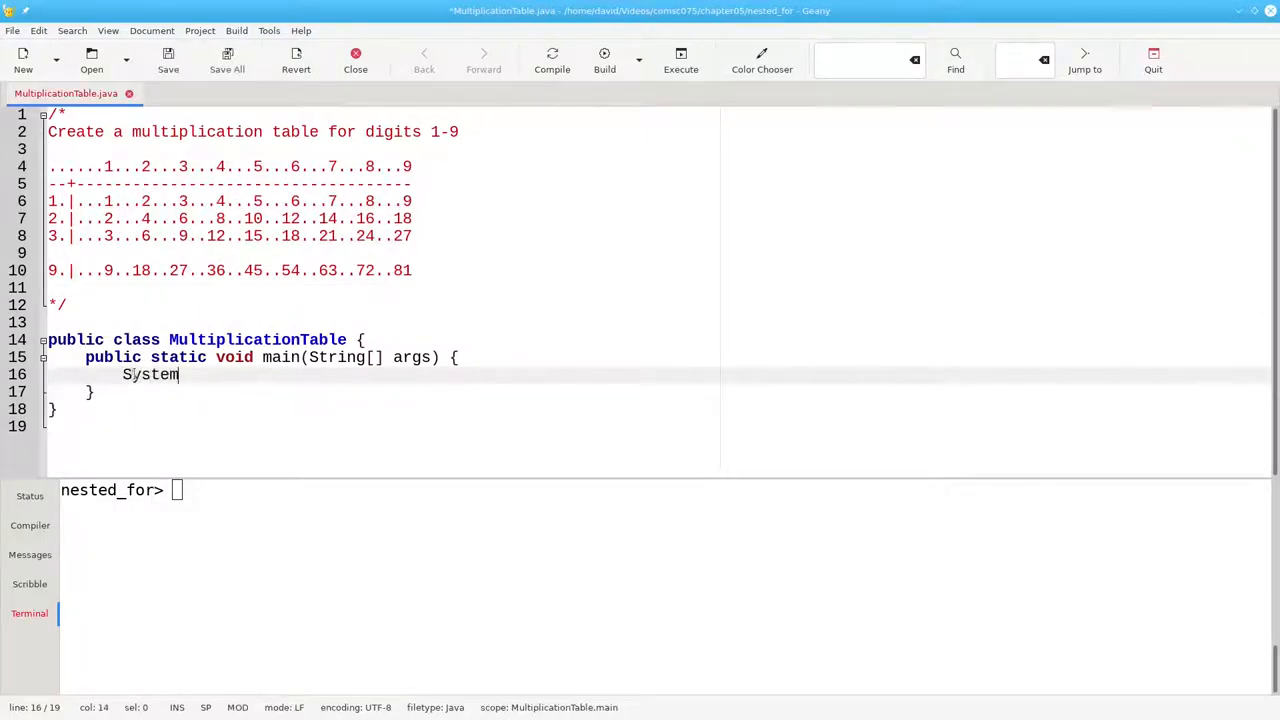
{"action": "type", "text": ".out.pr"}
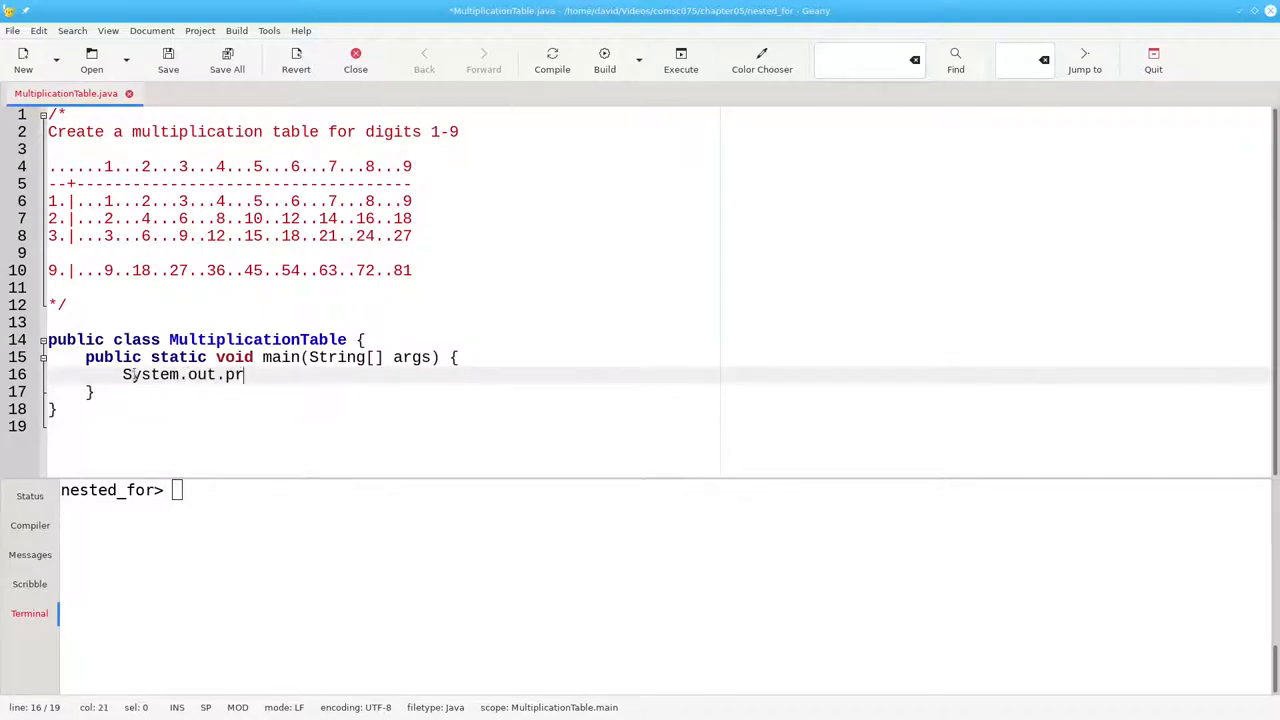
{"action": "type", "text": "intln(\"       1   2   3   4"}
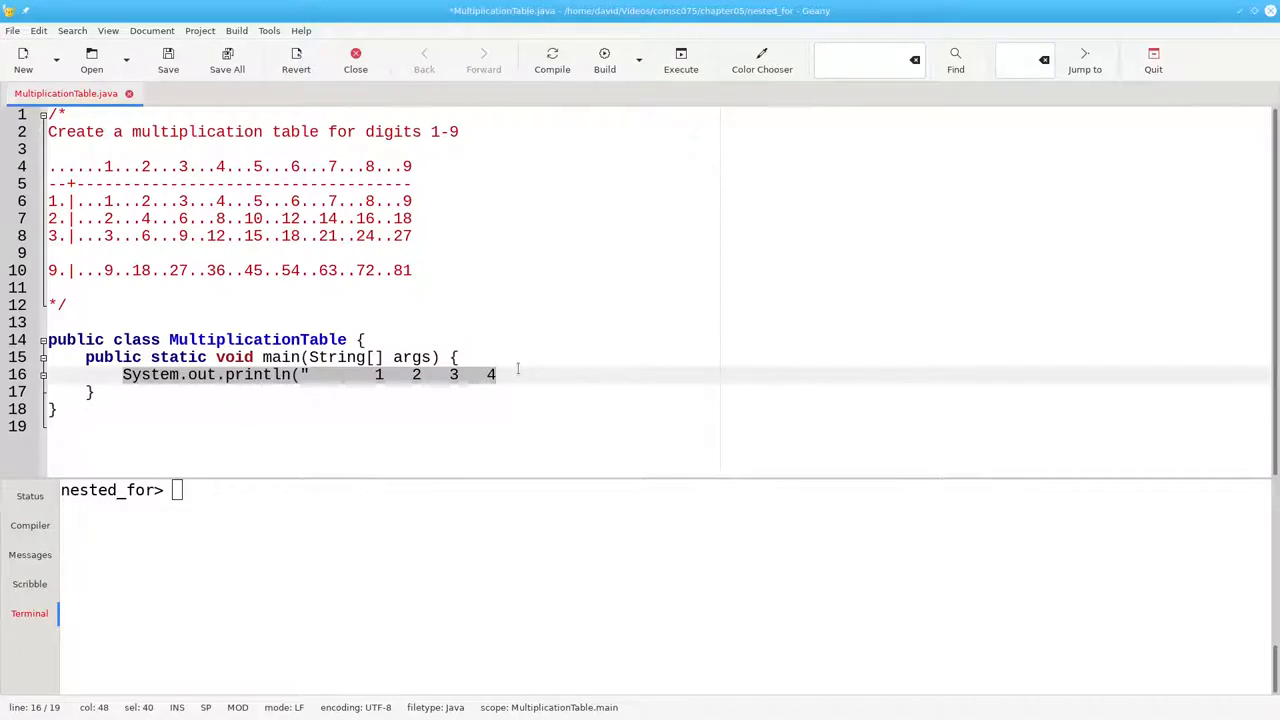
{"action": "key", "text": "Delete"}
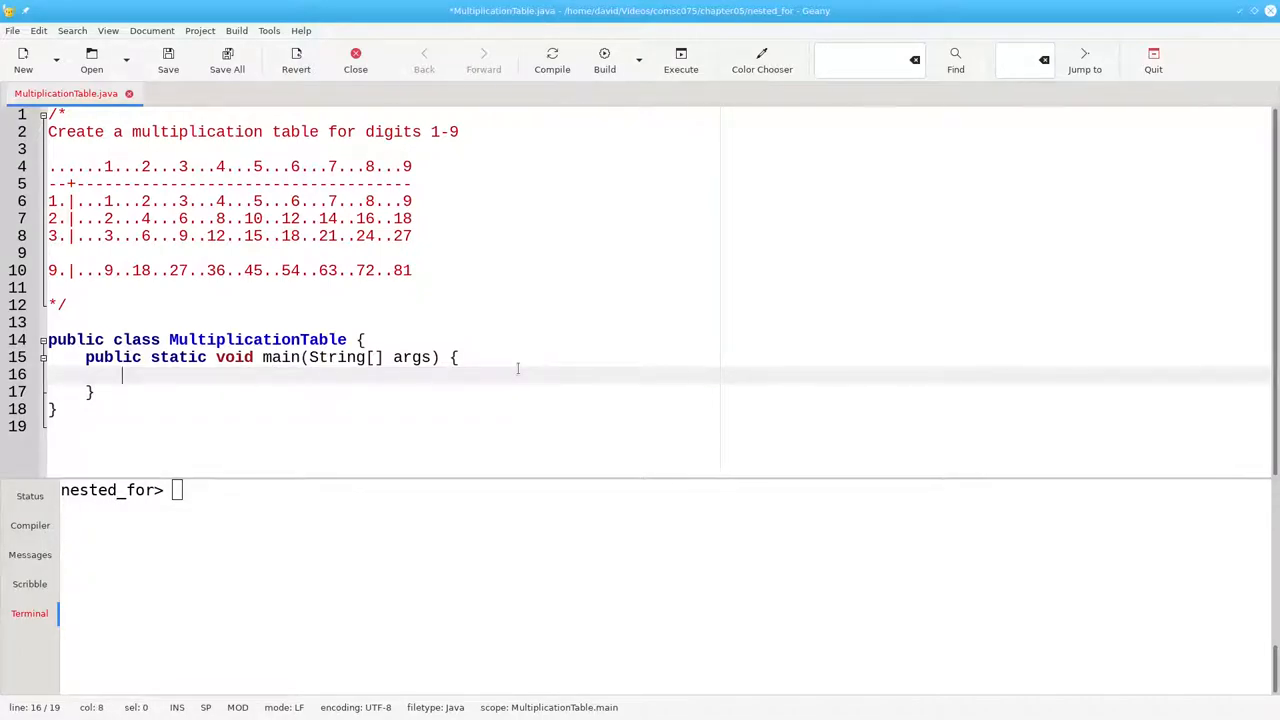
{"action": "type", "text": "System."}
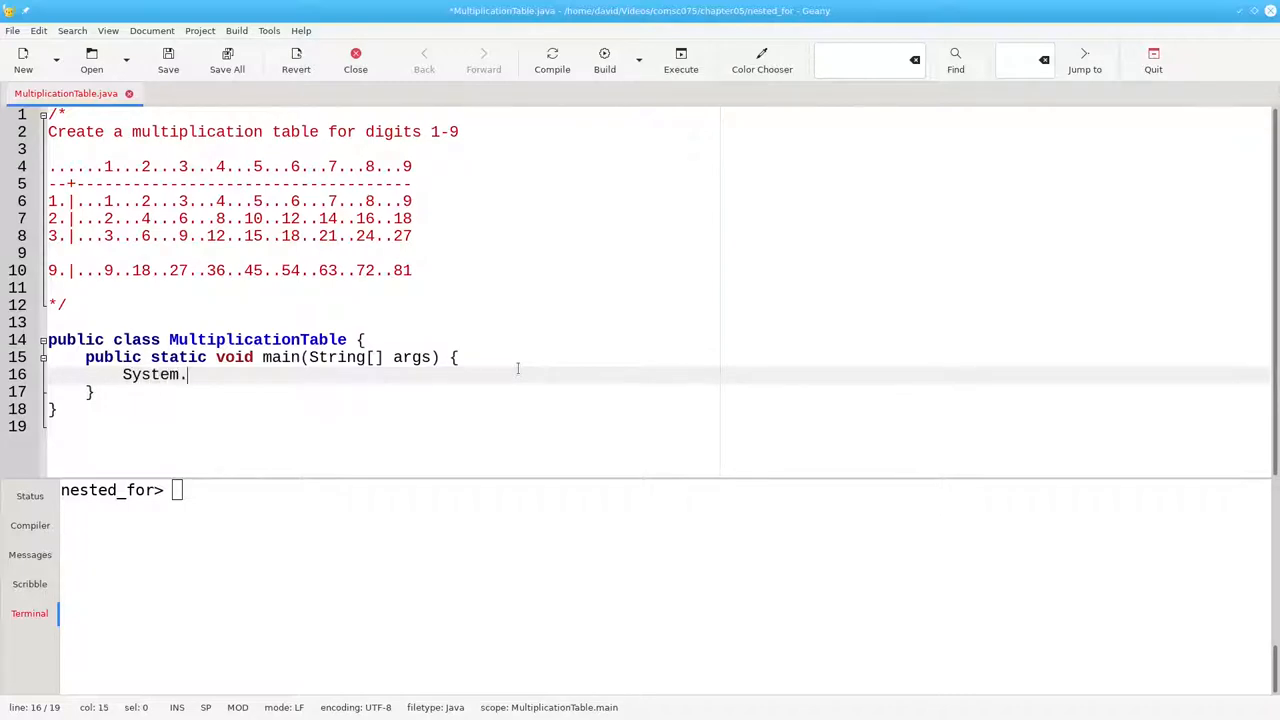
{"action": "type", "text": "out.print("}
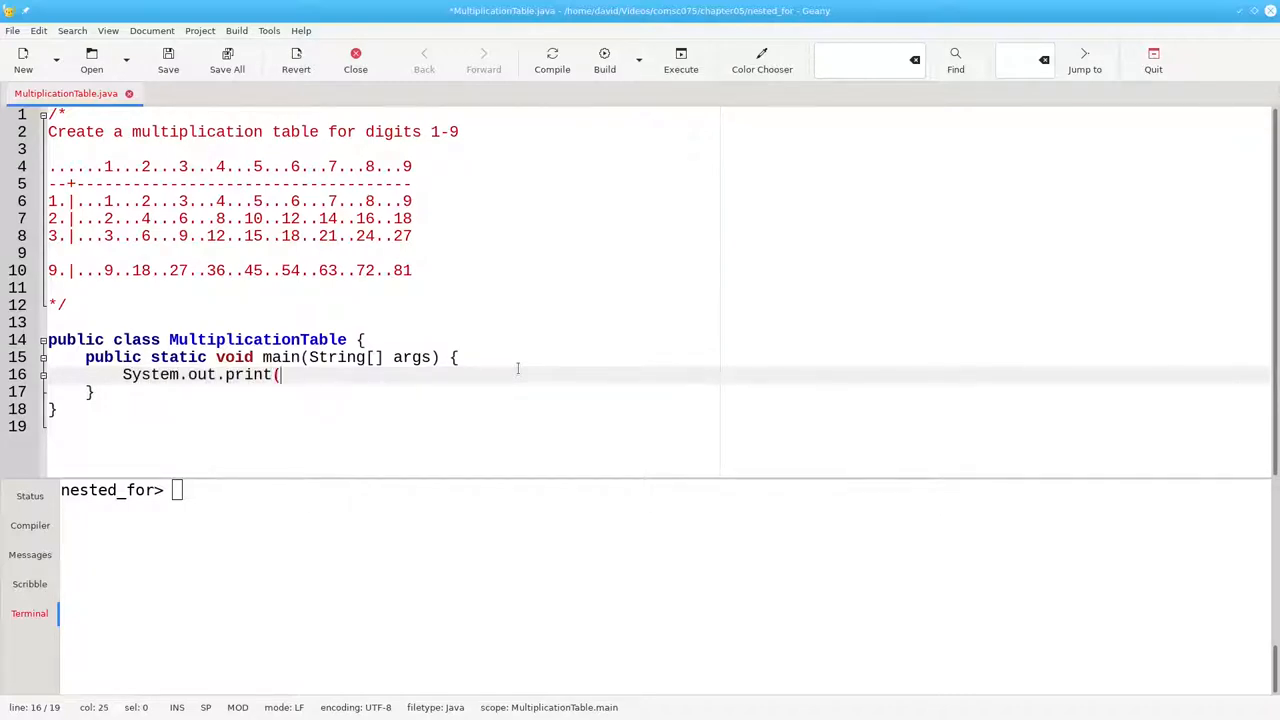
{"action": "type", "text": "\"   \");"}
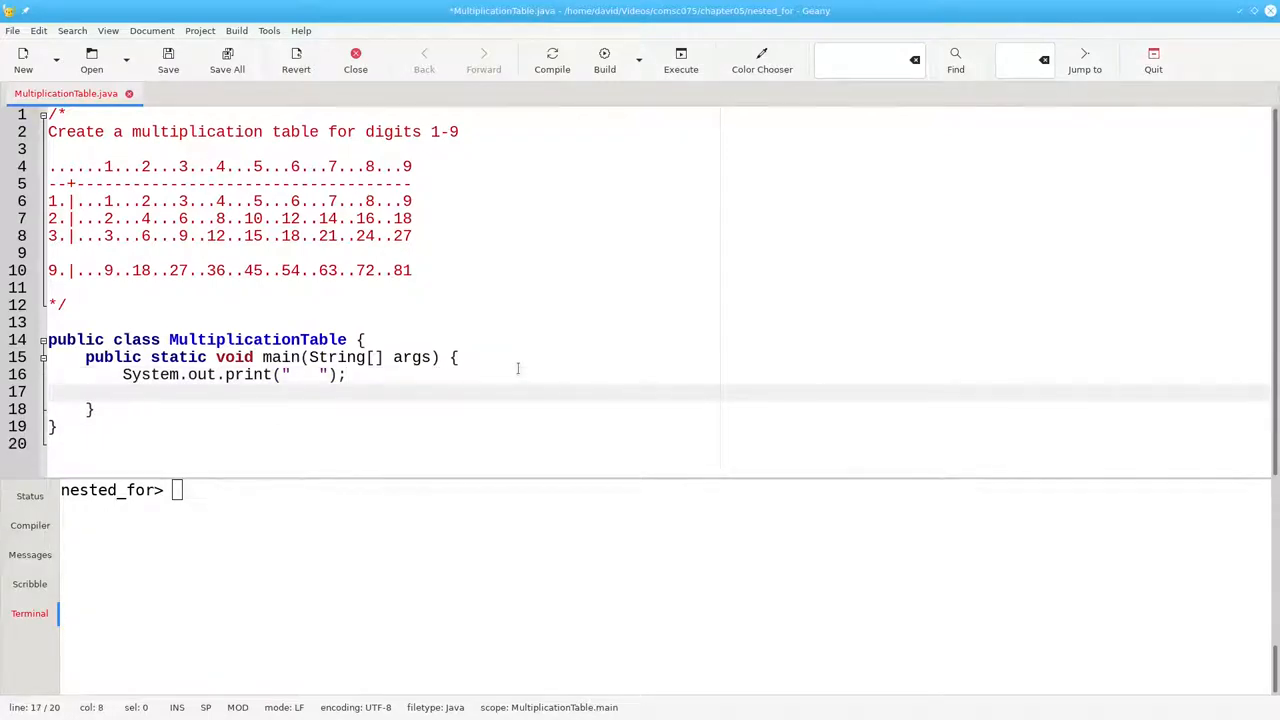
Step: Add a for loop over i = 1 to 9 printing each number with printf("%4d", i)
{"action": "type", "text": "for ("}
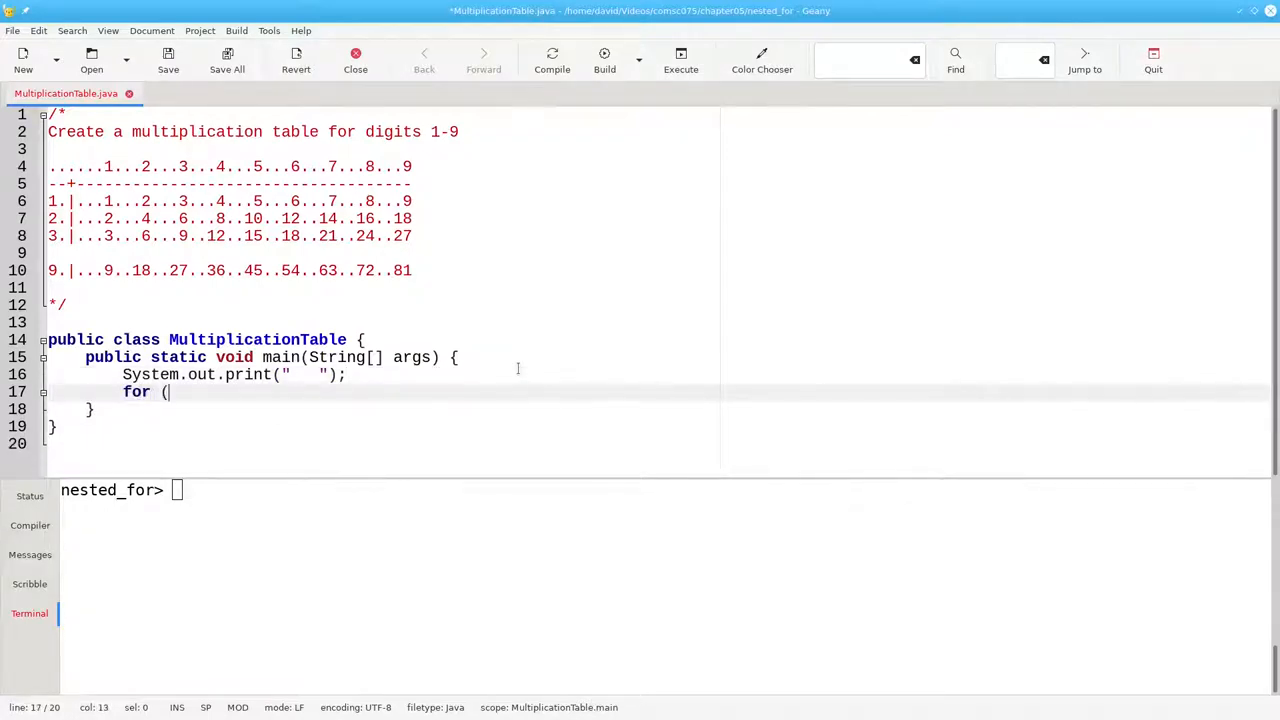
{"action": "type", "text": "int i ="}
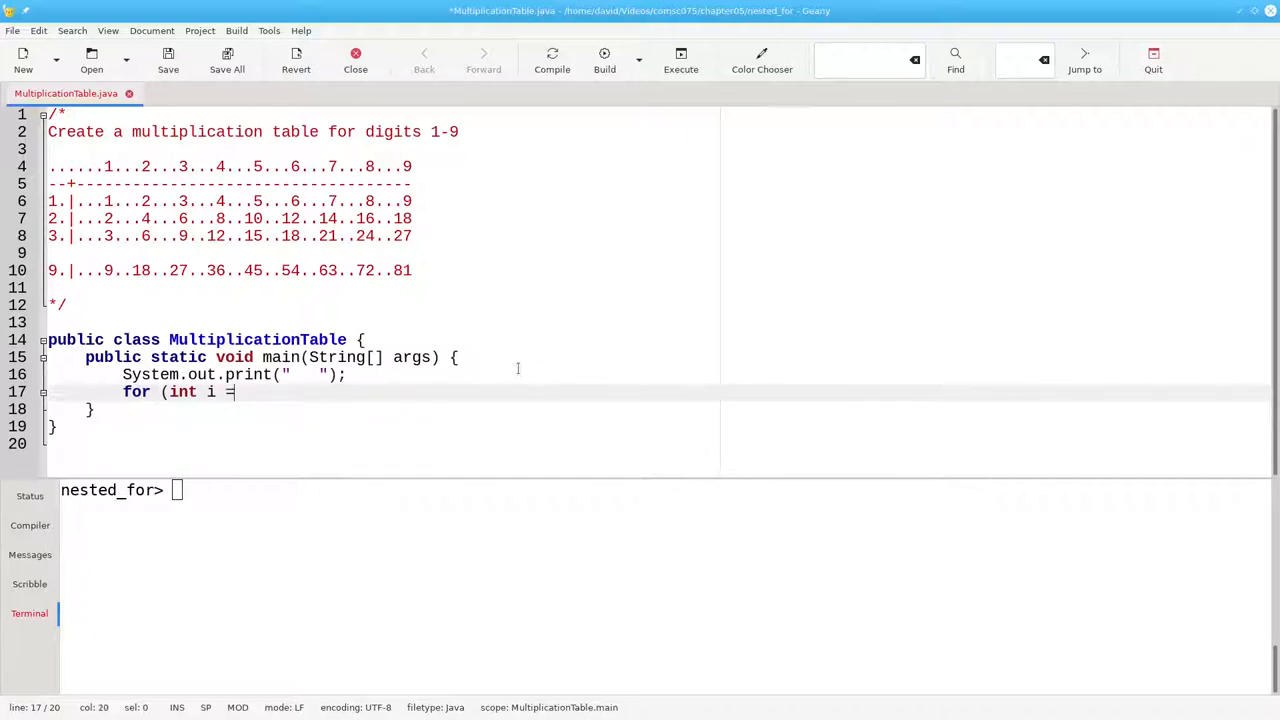
{"action": "type", "text": "1; i <"}
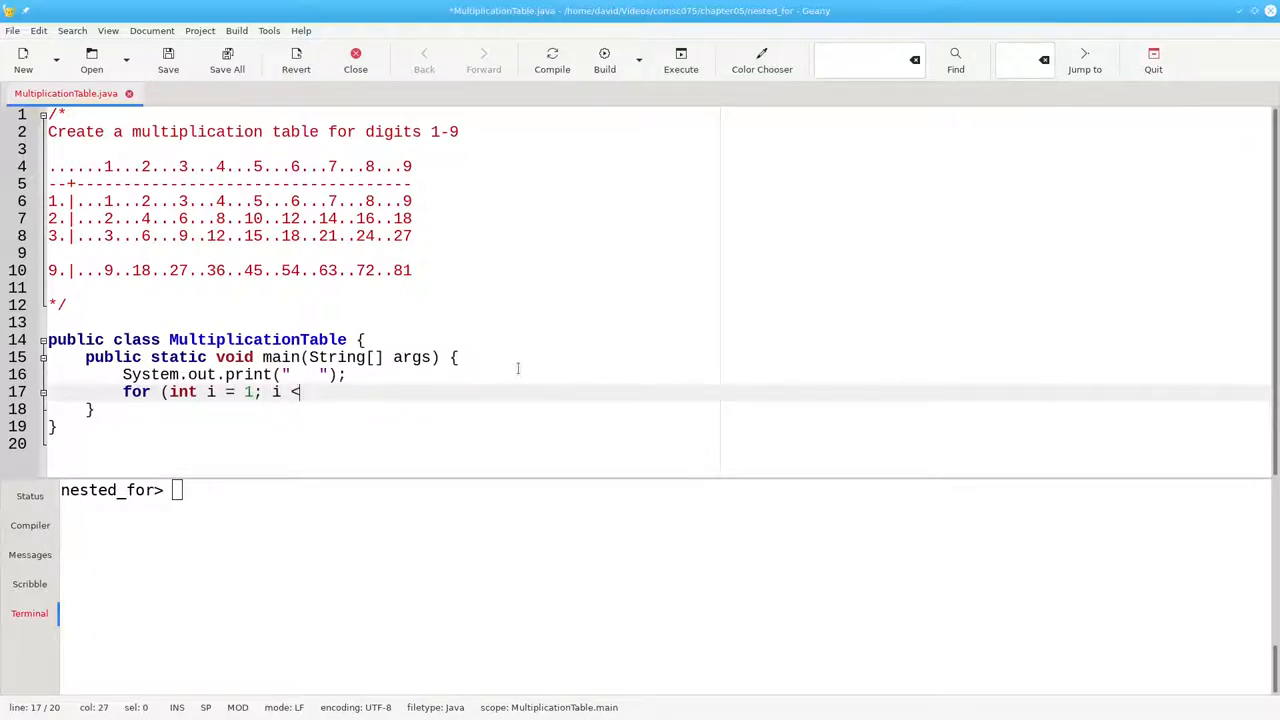
{"action": "type", "text": "10; i++) {"}
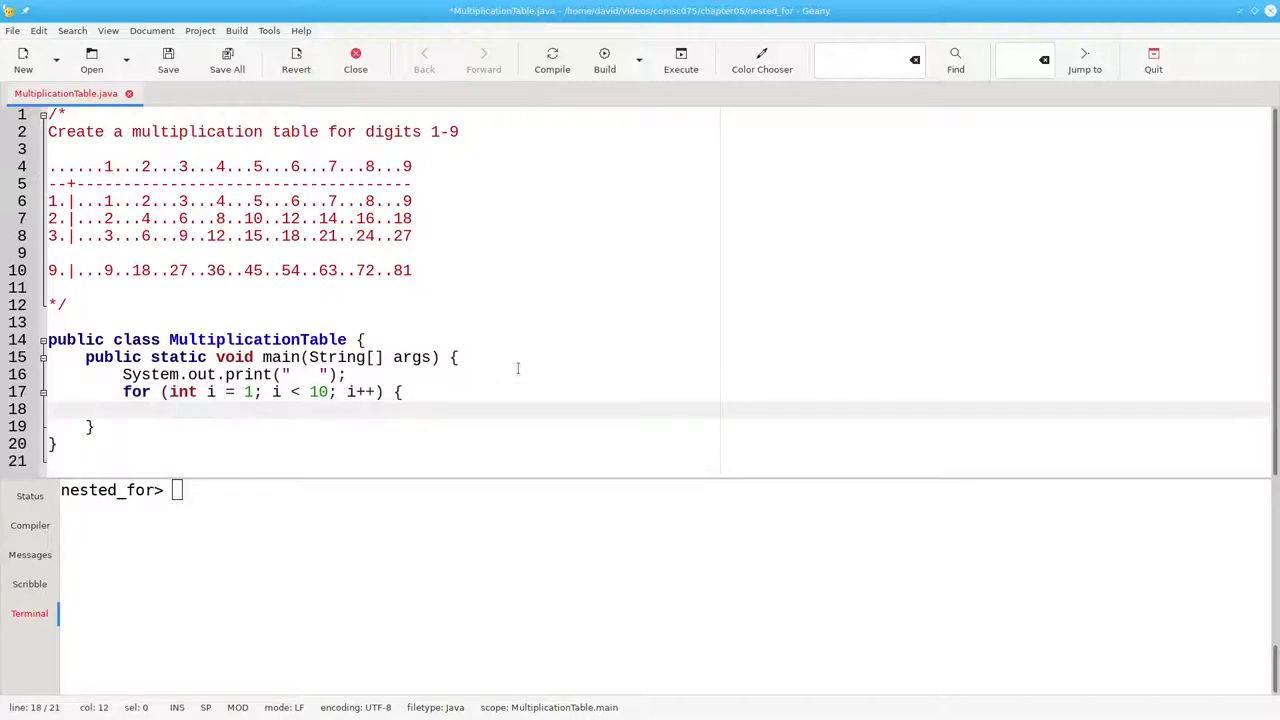
{"action": "type", "text": "Syst"}
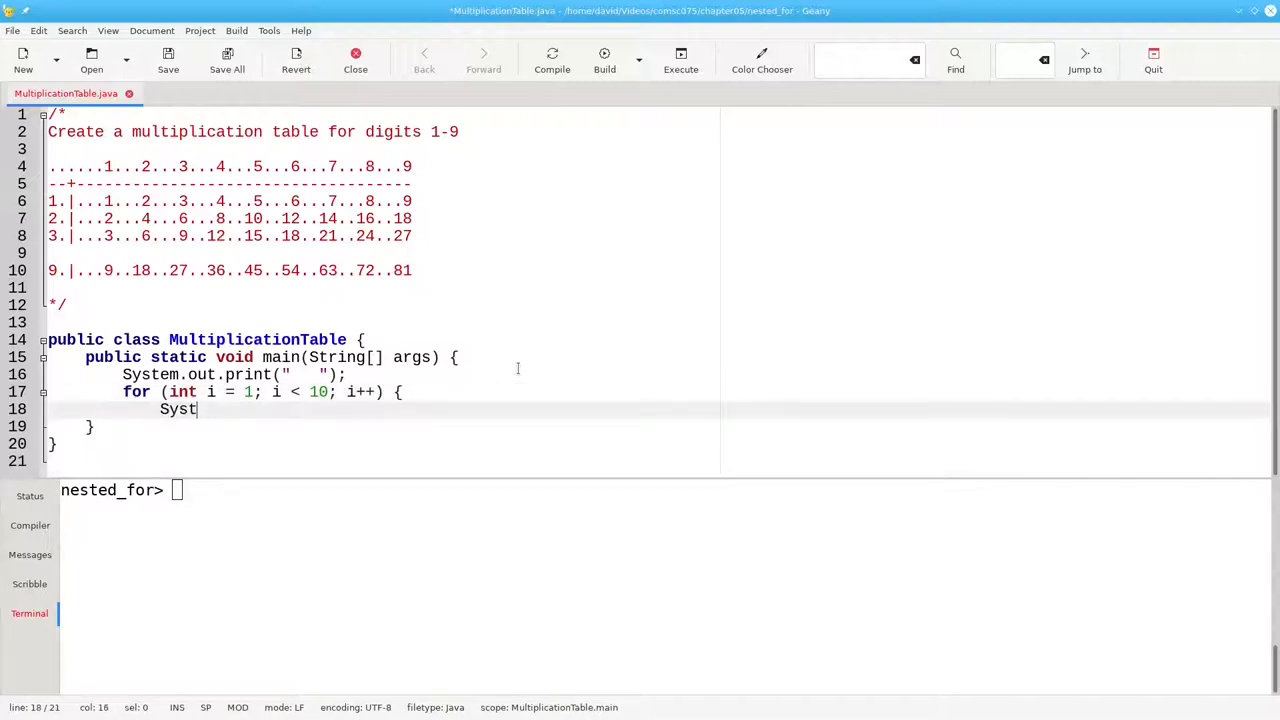
{"action": "type", "text": "em.out.printf("}
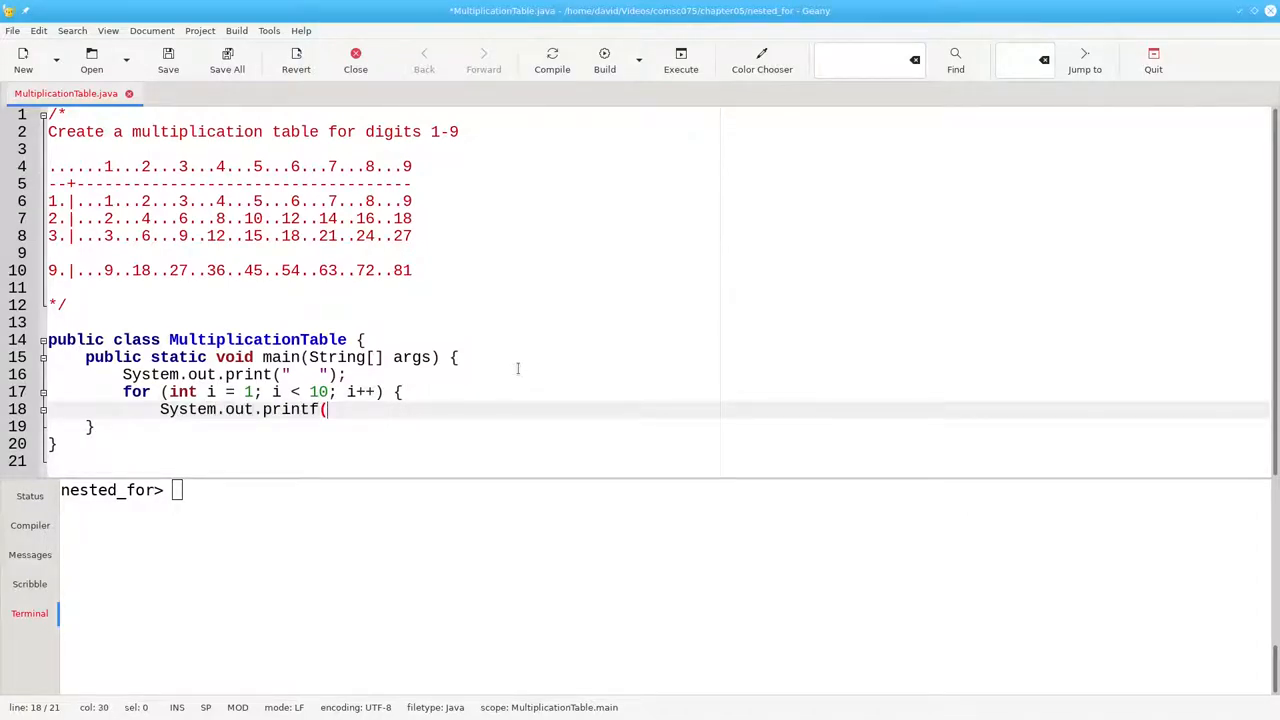
{"action": "type", "text": "\"%"}
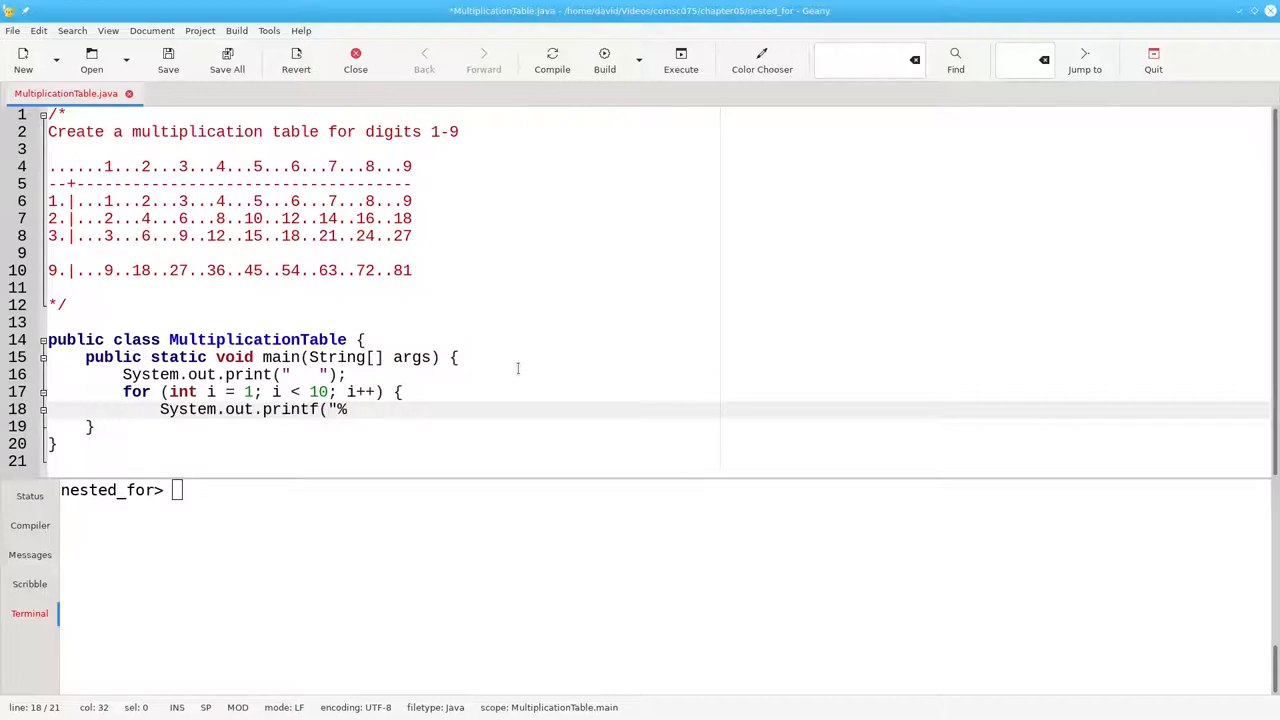
{"action": "type", "text": "4d"}
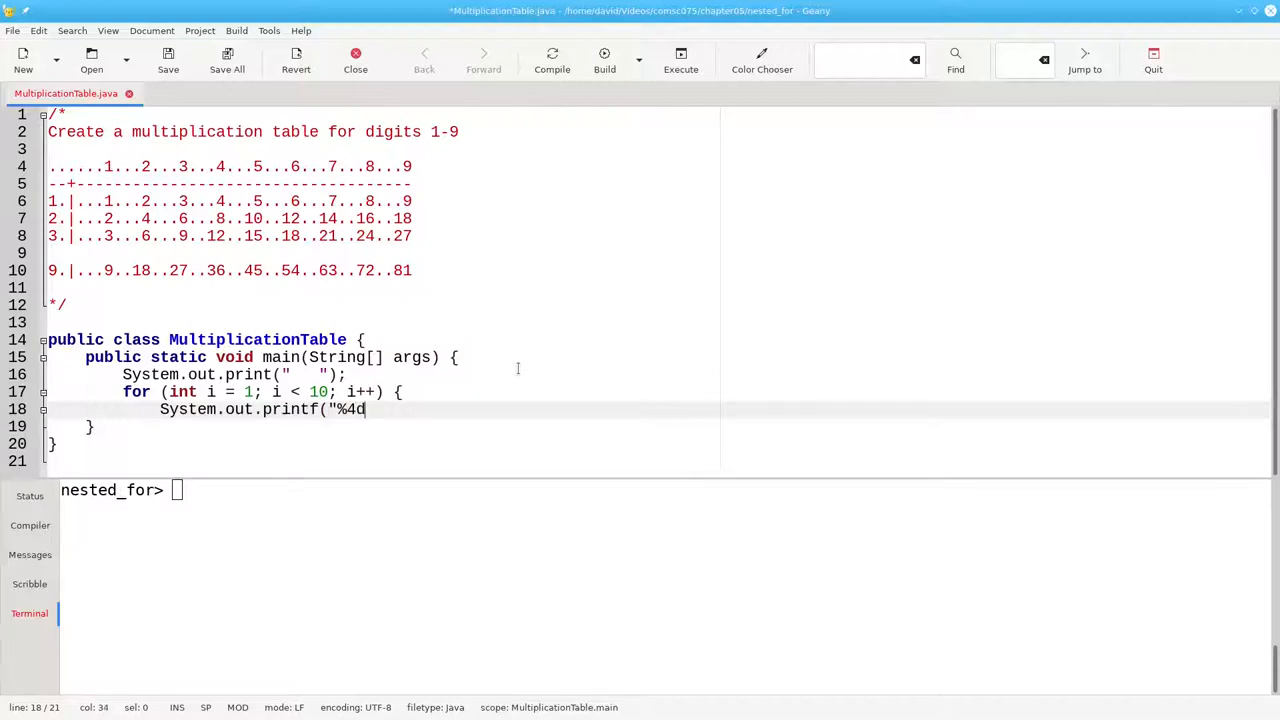
{"action": "type", "text": "\", i);"}
{"action": "type", "text": "}"}
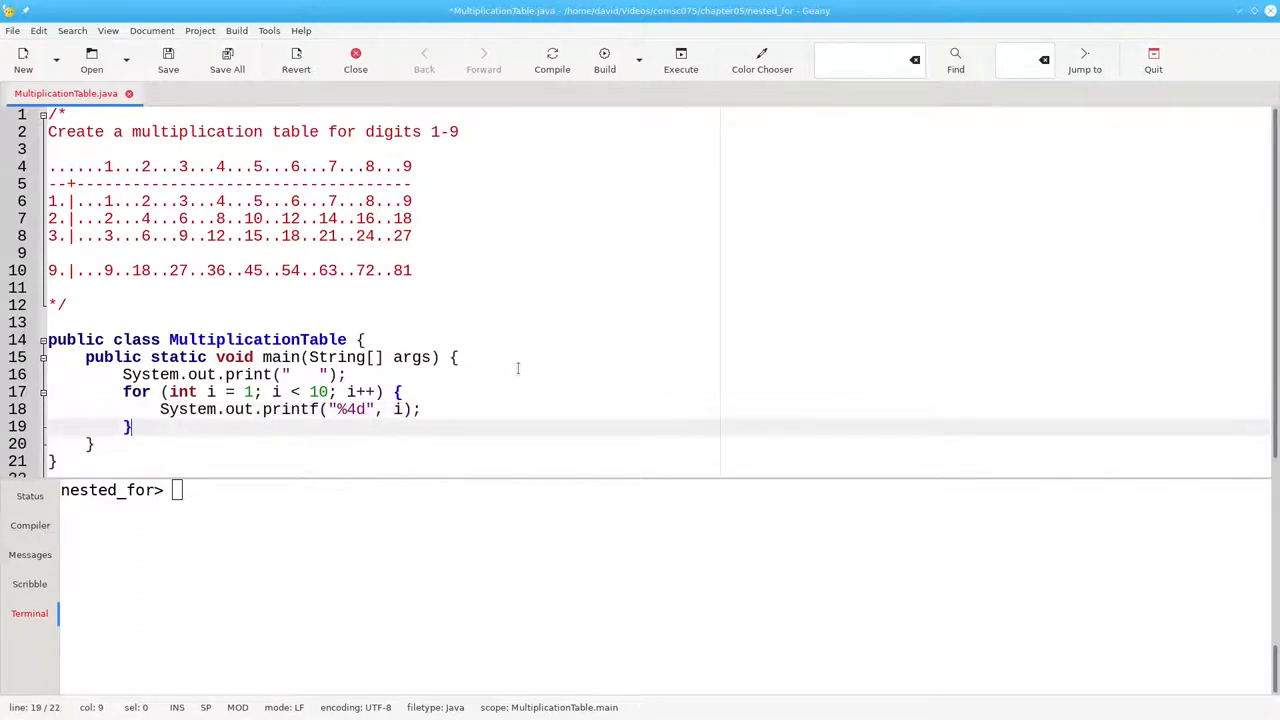
{"action": "type", "text": "System"}
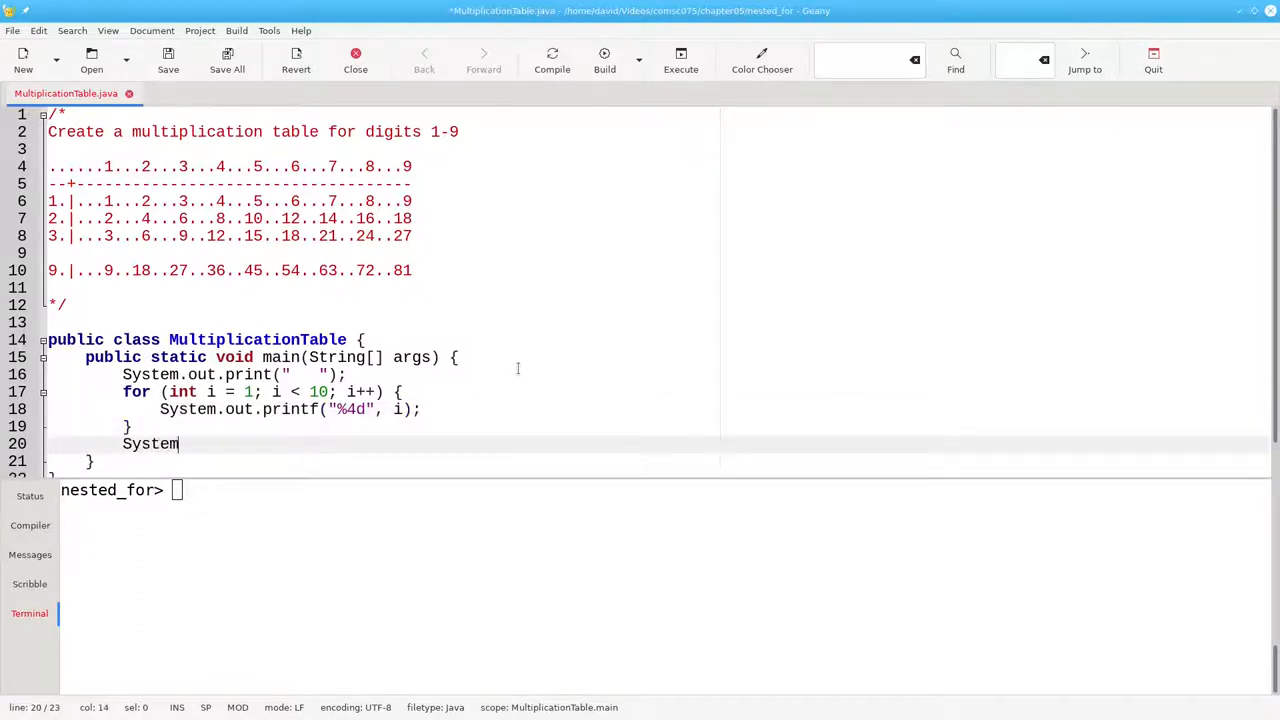
Step: End the header line with println and print the "--+" start of the divider
{"action": "type", "text": ".out.println();"}
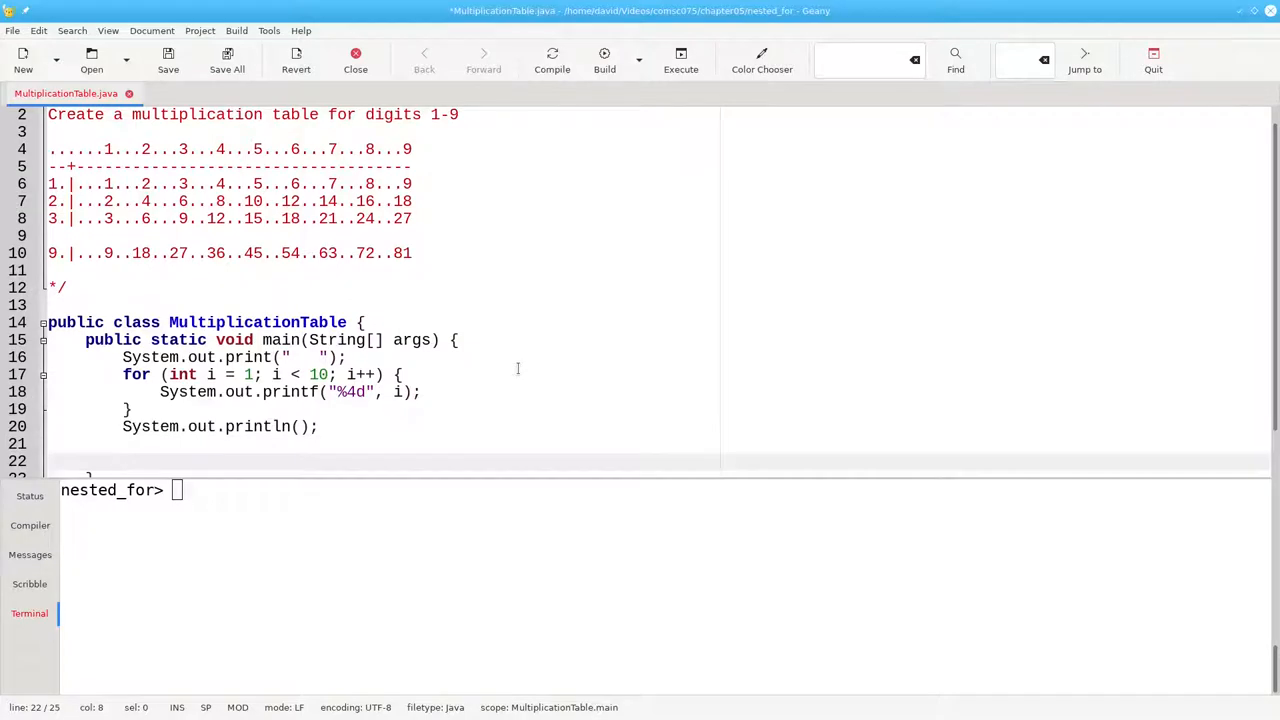
{"action": "type", "text": "System.out.print("}
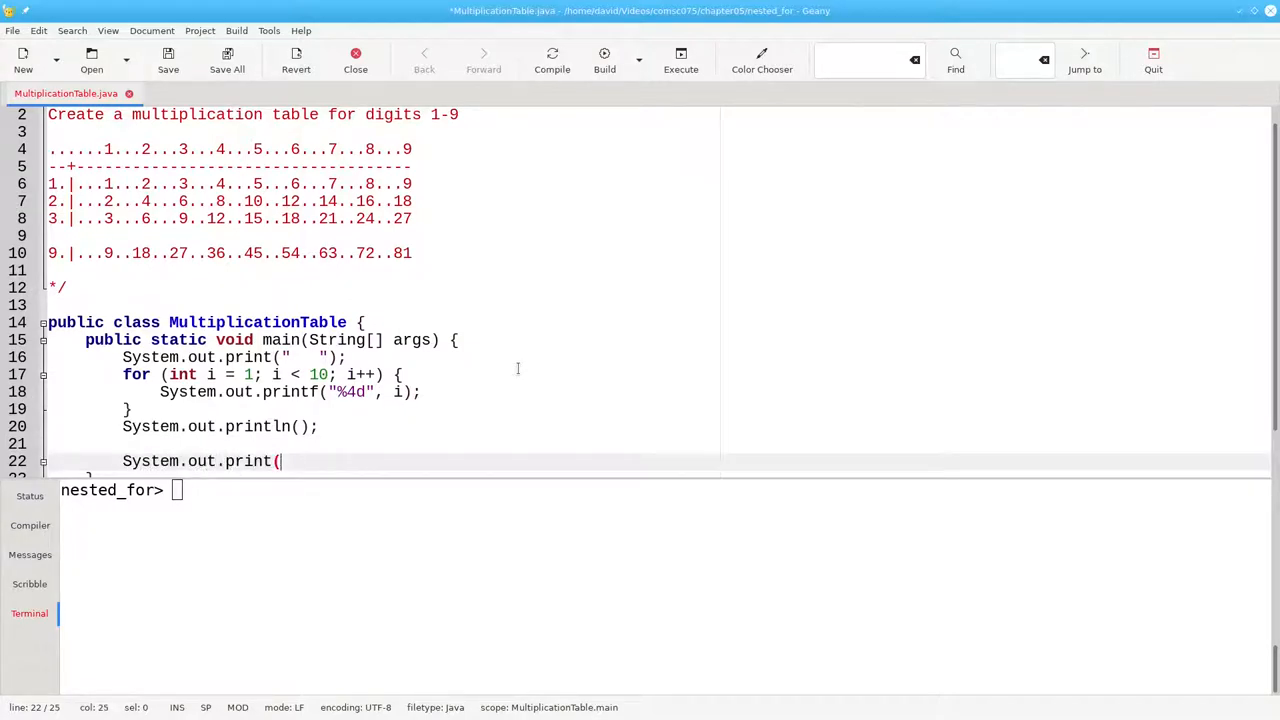
{"action": "type", "text": "\"--+"}
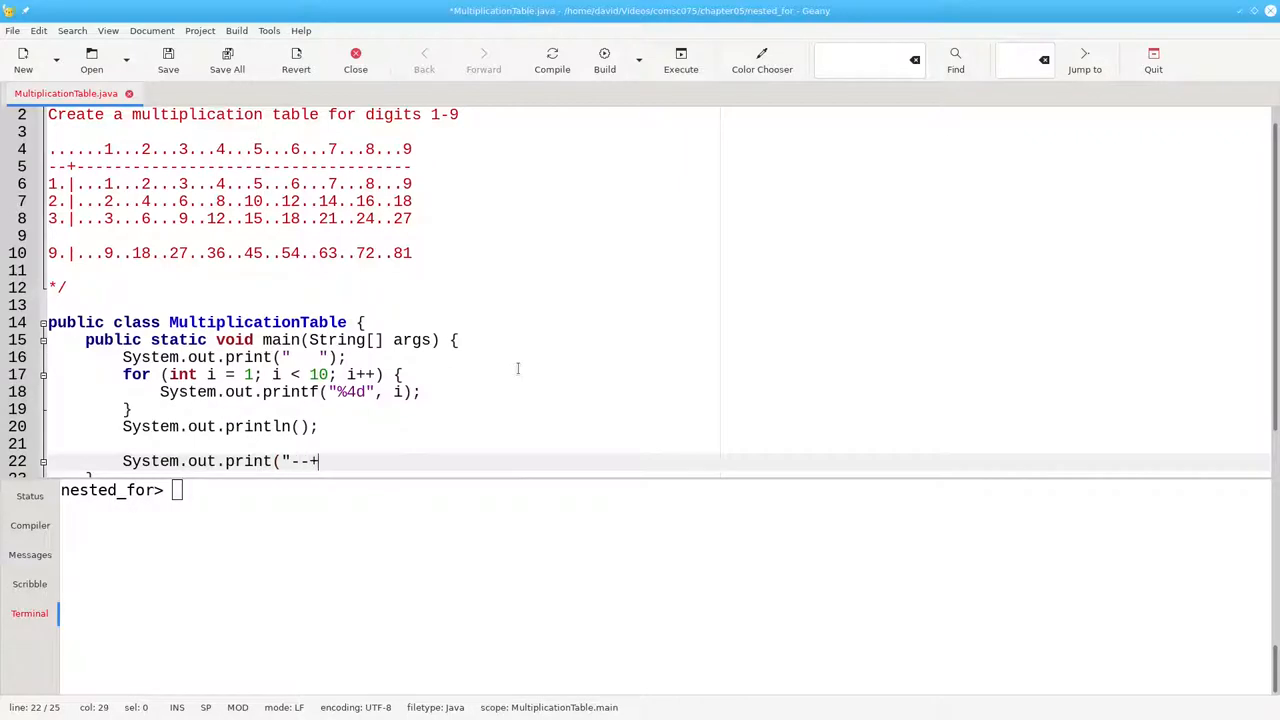
{"action": "type", "text": "\");"}
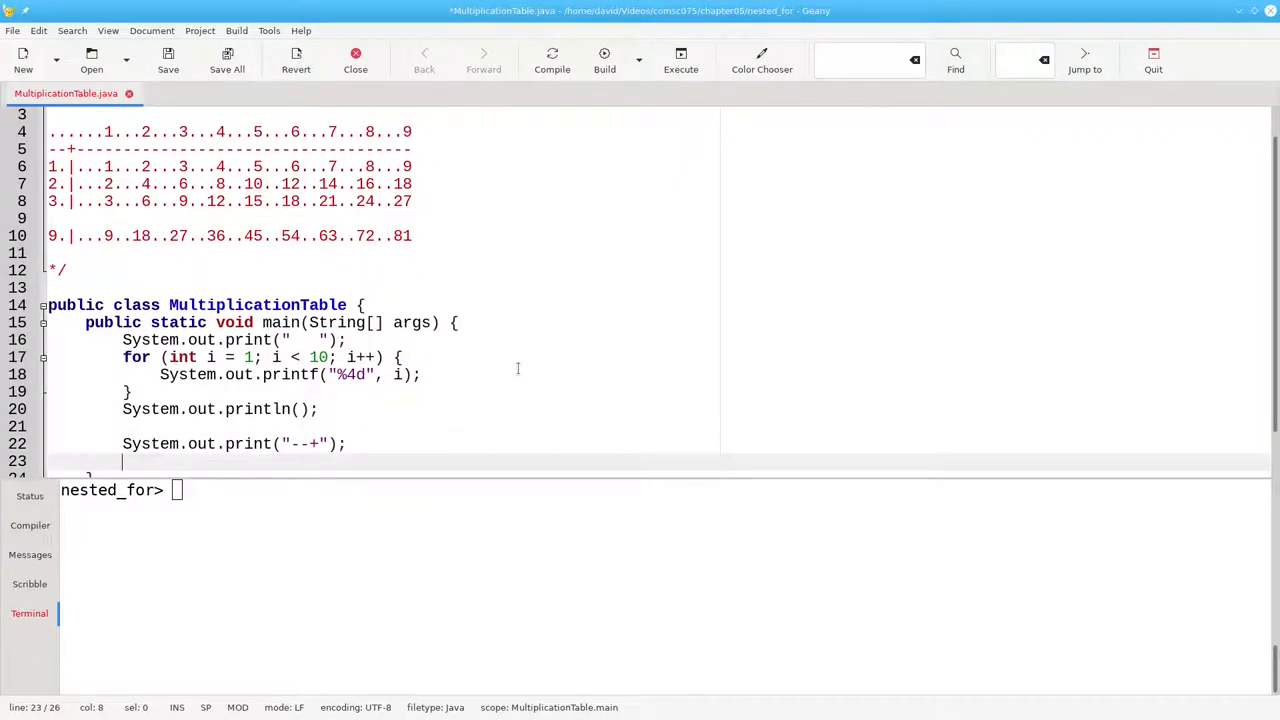
Step: Add a loop printing nine "----" divider segments, then end the line with println()
{"action": "type", "text": "for (int i = 1; i"}
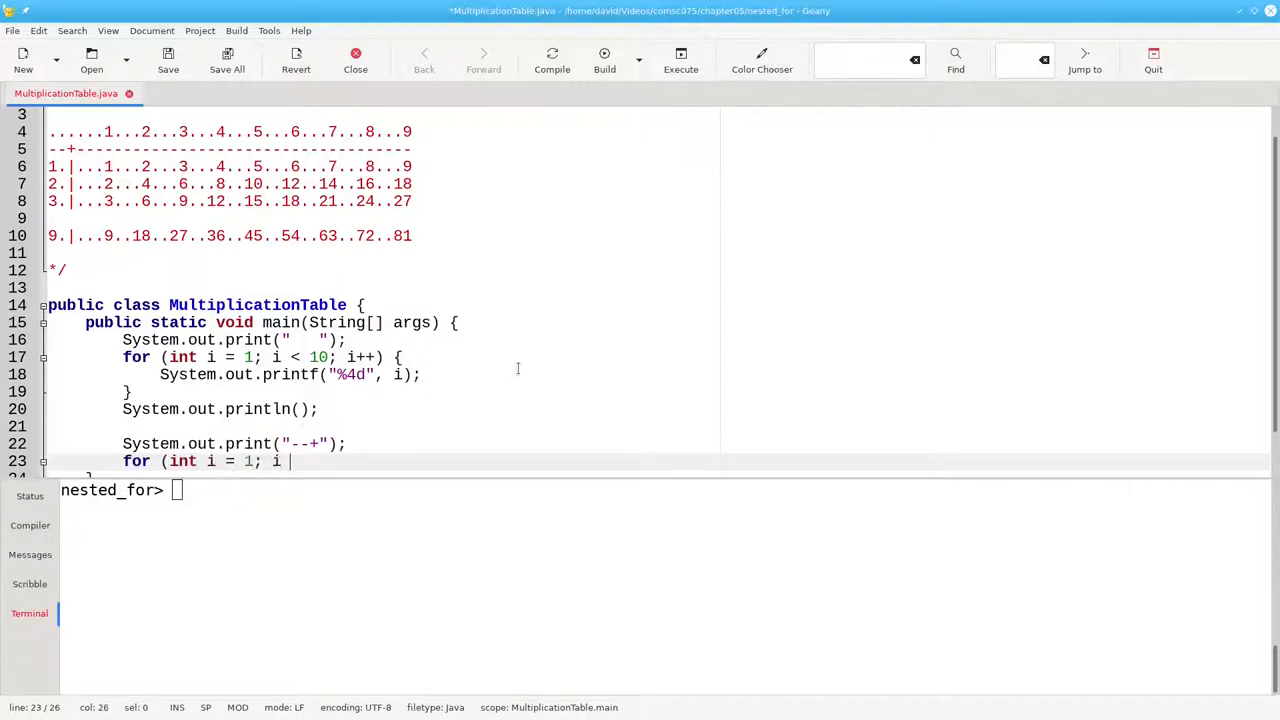
{"action": "type", "text": "< 10; i++) {"}
{"action": "type", "text": "System"}
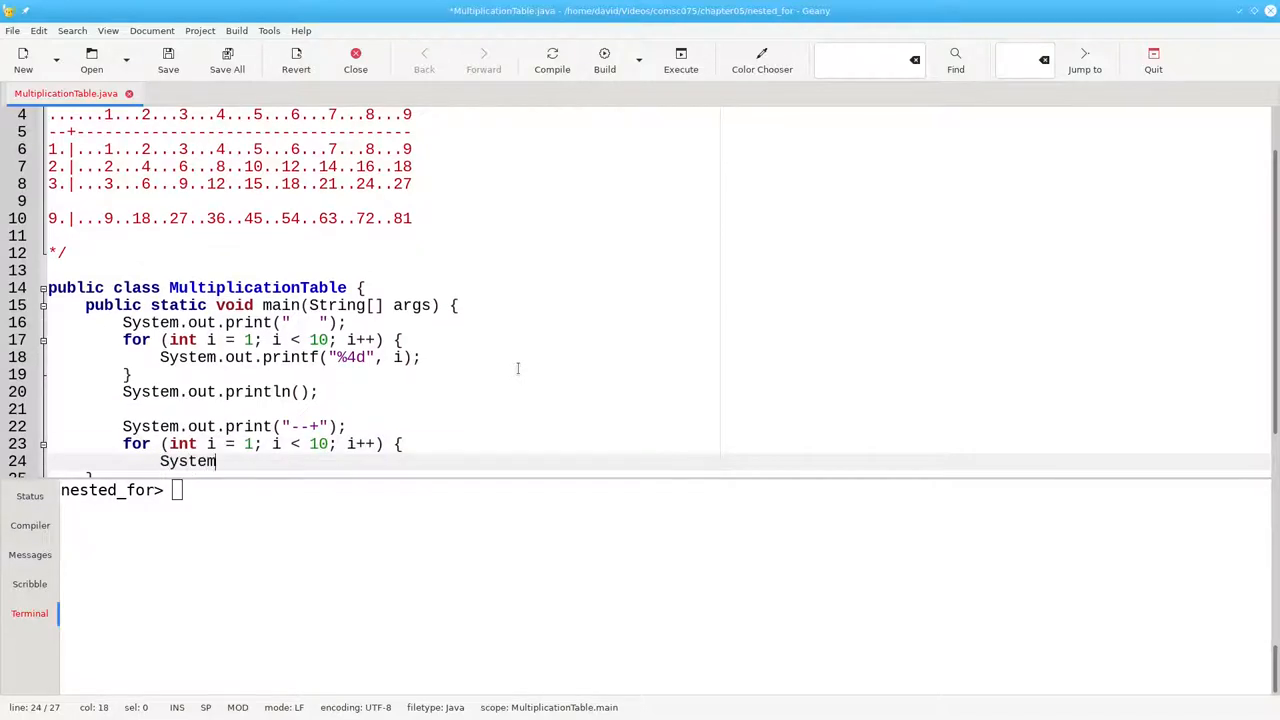
{"action": "type", "text": ".out.print(\"----\");"}
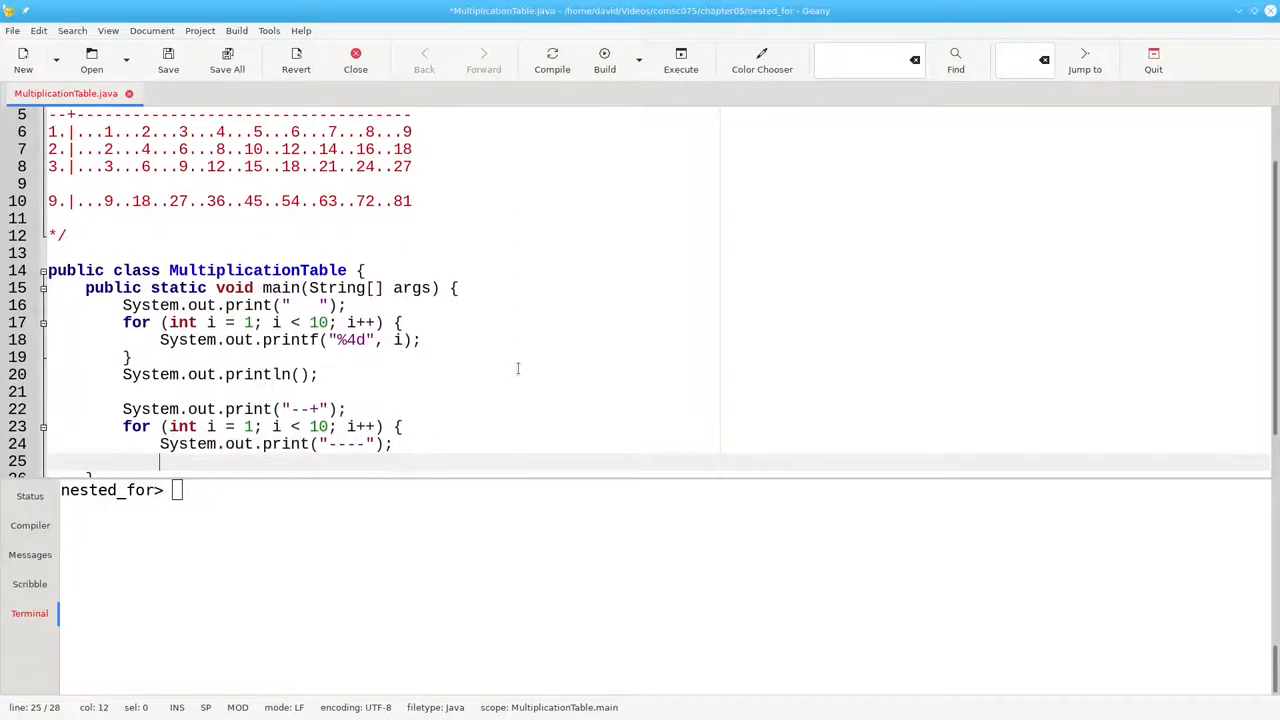
{"action": "type", "text": "System."}
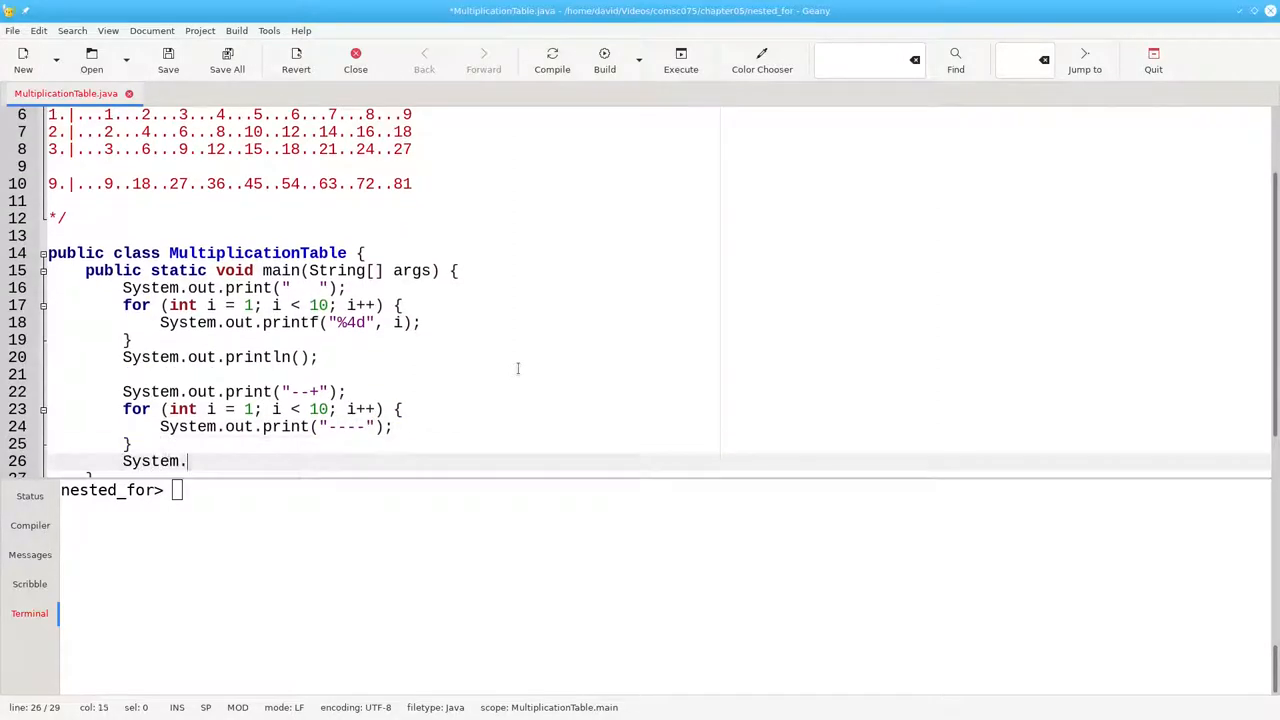
{"action": "type", "text": "out.println();"}
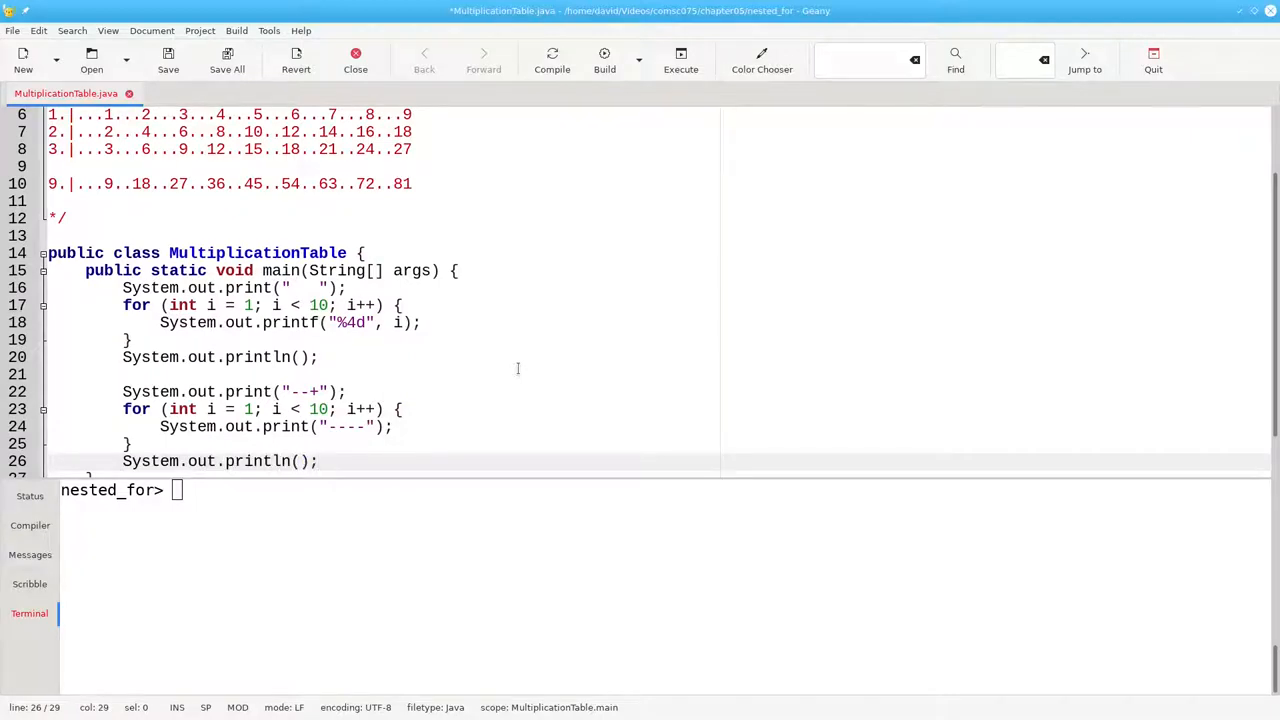
{"action": "left_click", "coordinate": [318, 461]}
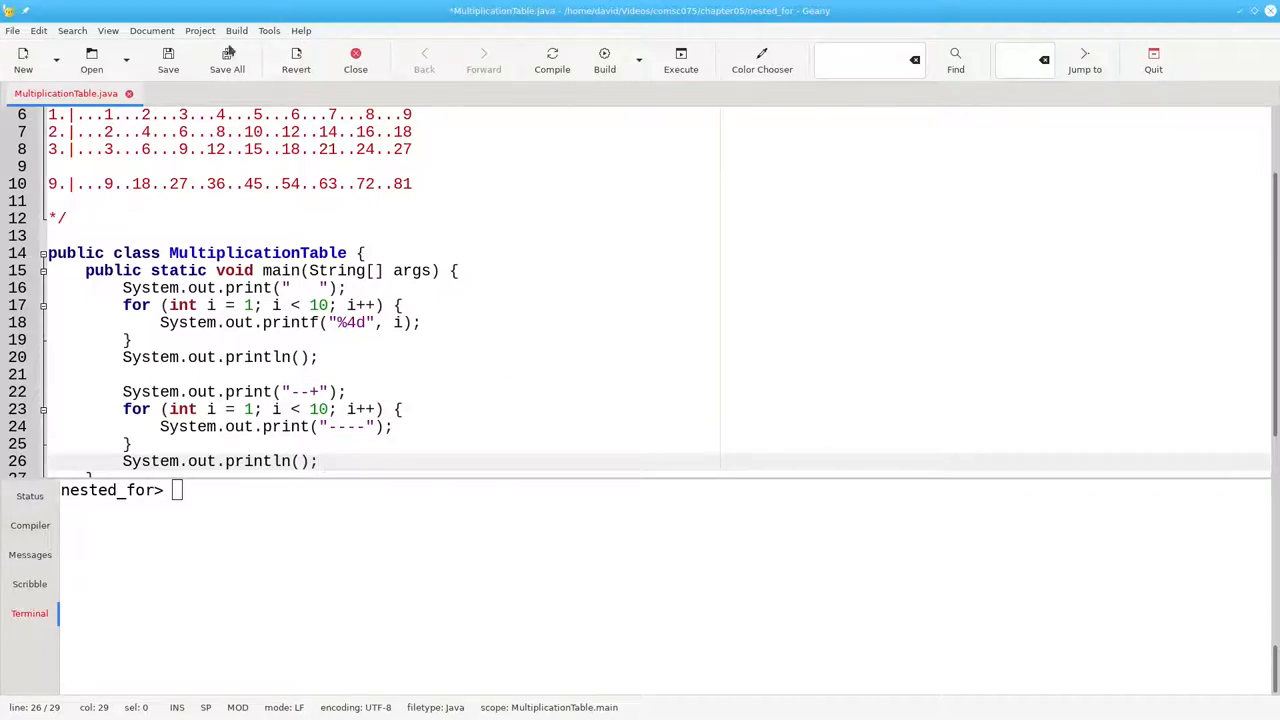
Step: Save, compile, and run java MultiplicationTable, showing headings 1–9 above the divider
{"action": "left_click", "coordinate": [168, 60]}
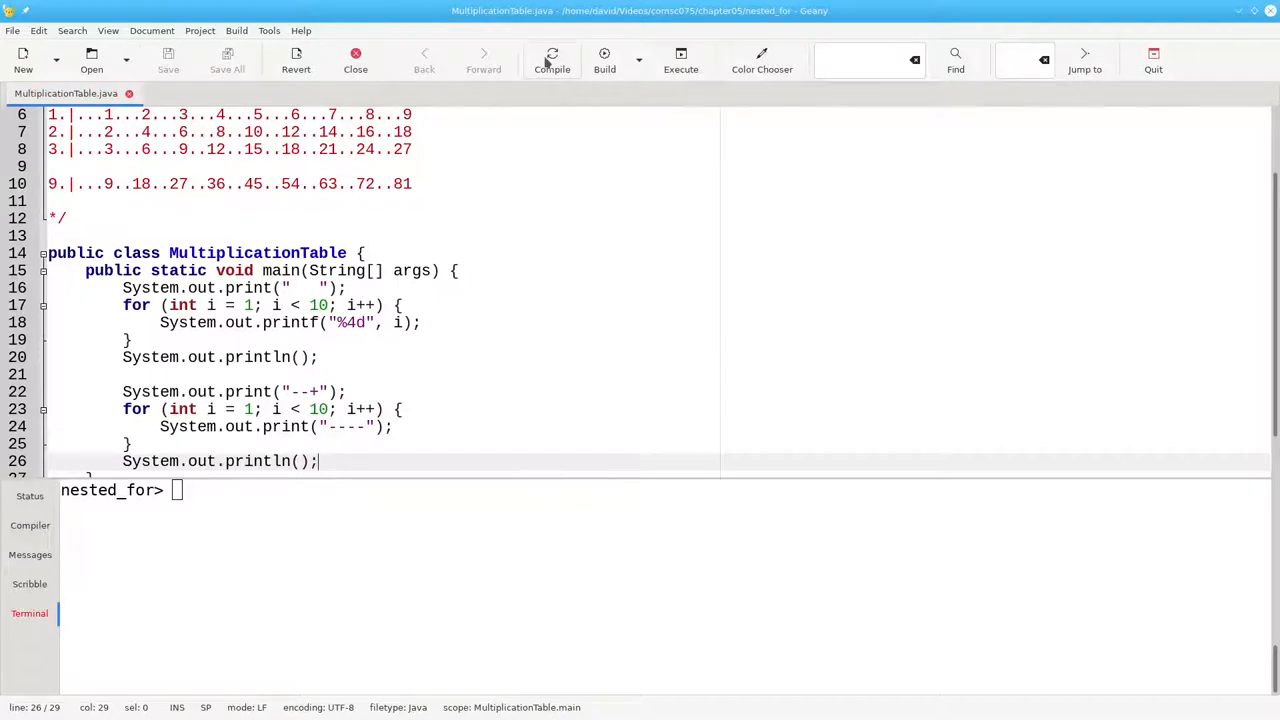
{"action": "left_click", "coordinate": [552, 60]}
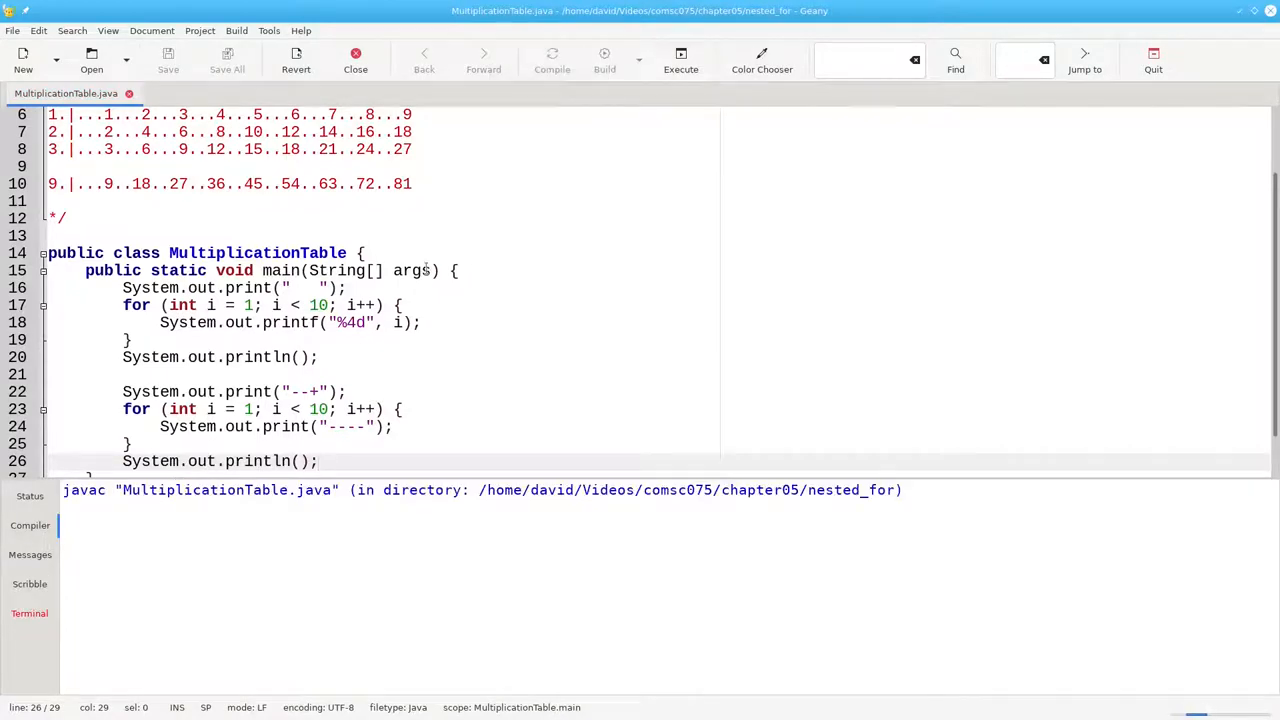
{"action": "left_click", "coordinate": [552, 60]}
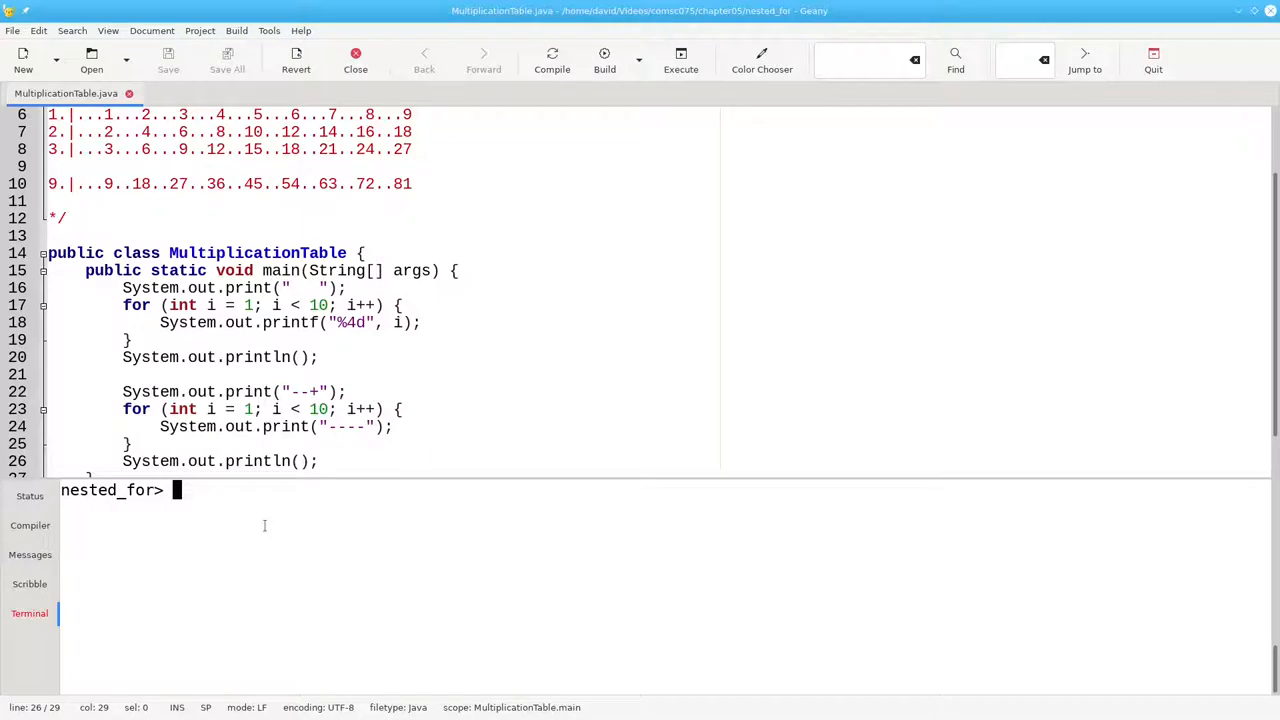
{"action": "type", "text": "java MultiplicationTable"}
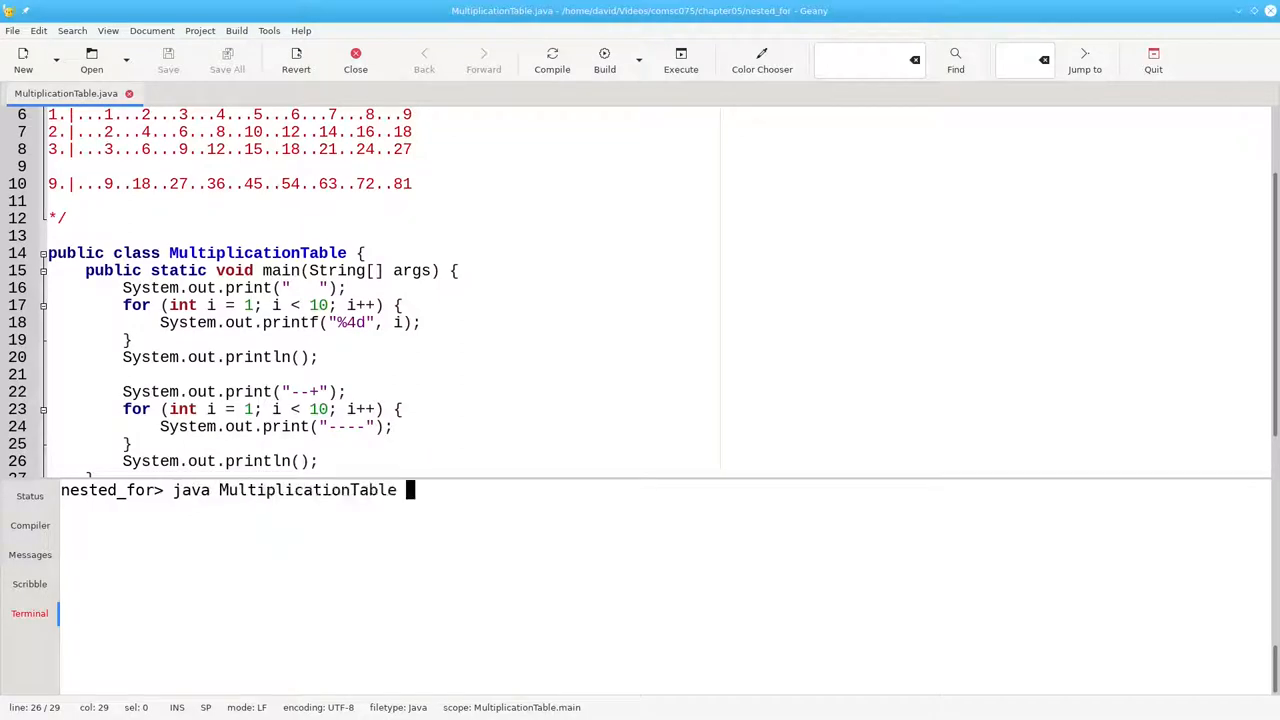
{"action": "key", "text": "Return"}
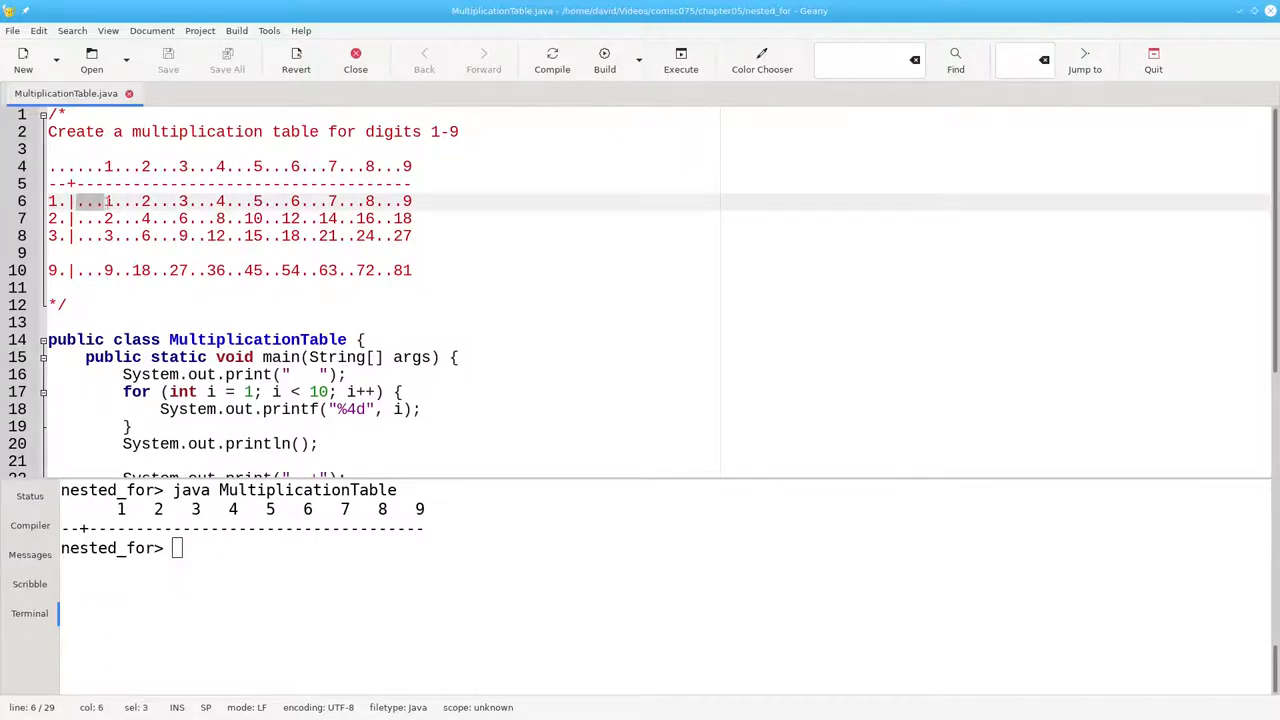
Step: Add the comment "// Go to body of table" below the divider code
{"action": "left_click", "coordinate": [118, 201]}
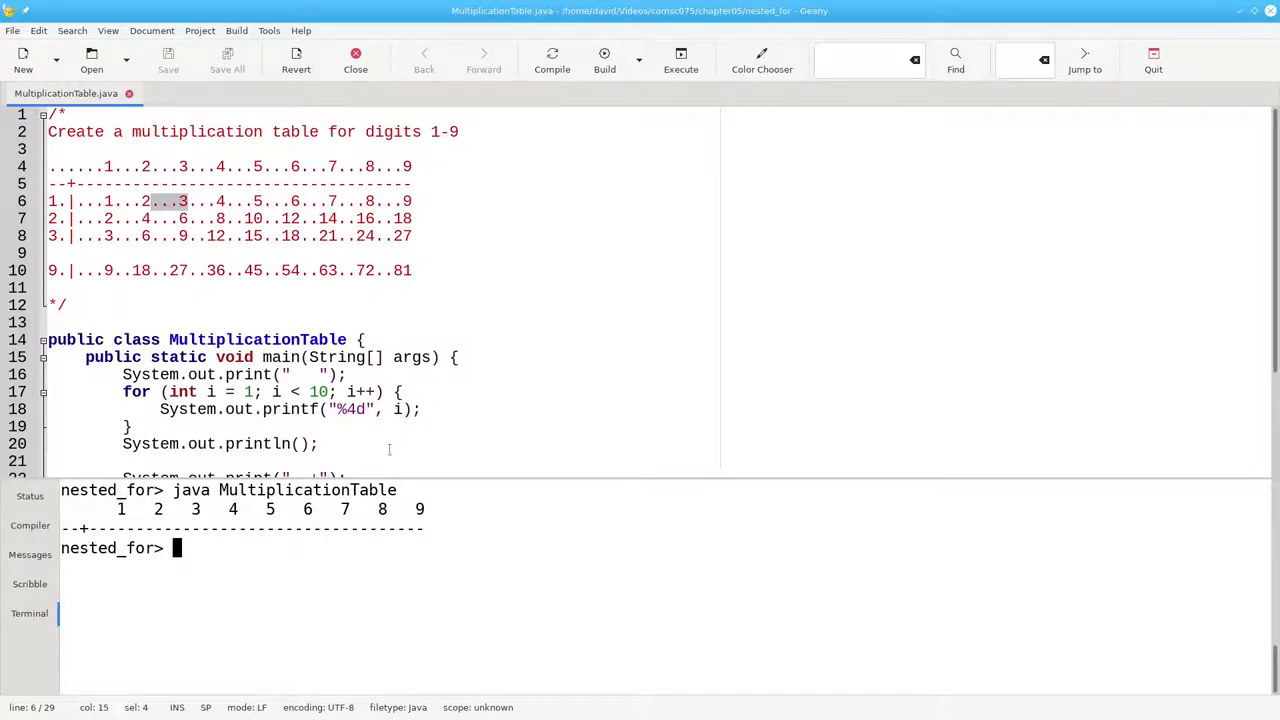
{"action": "scroll", "scroll_direction": "down", "scroll_amount": 3}
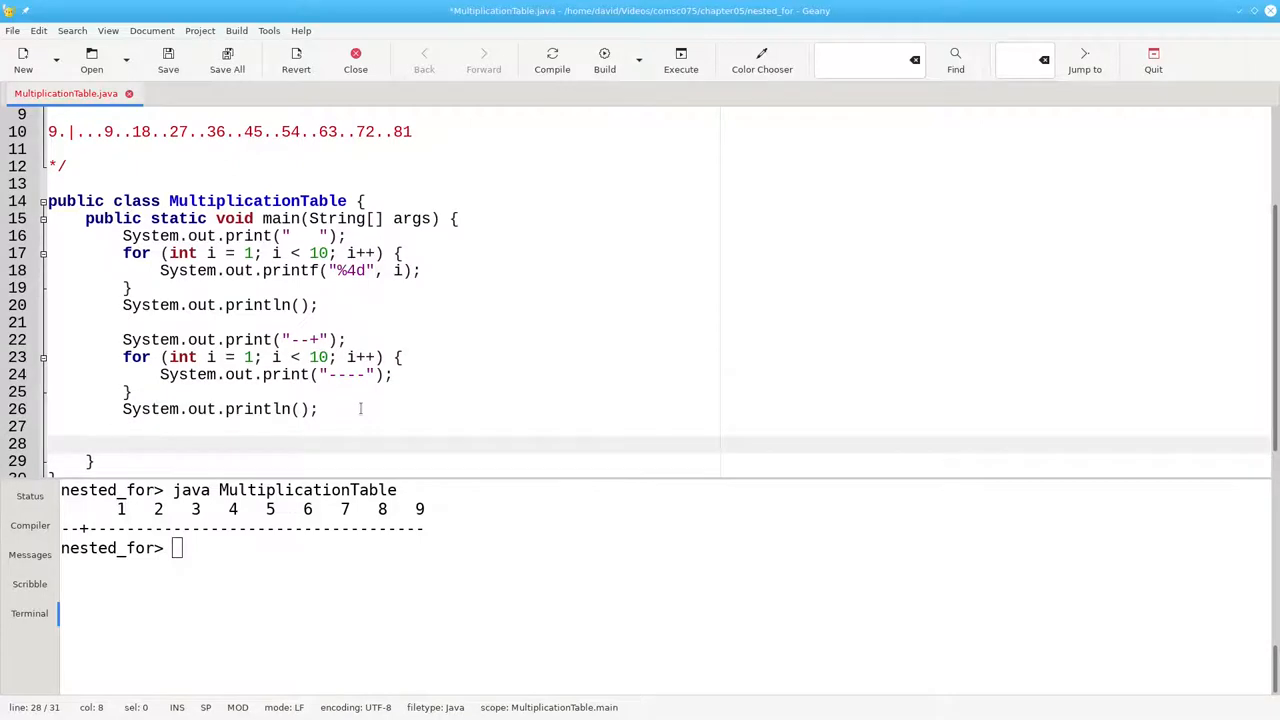
{"action": "type", "text": "// Go to body of table"}
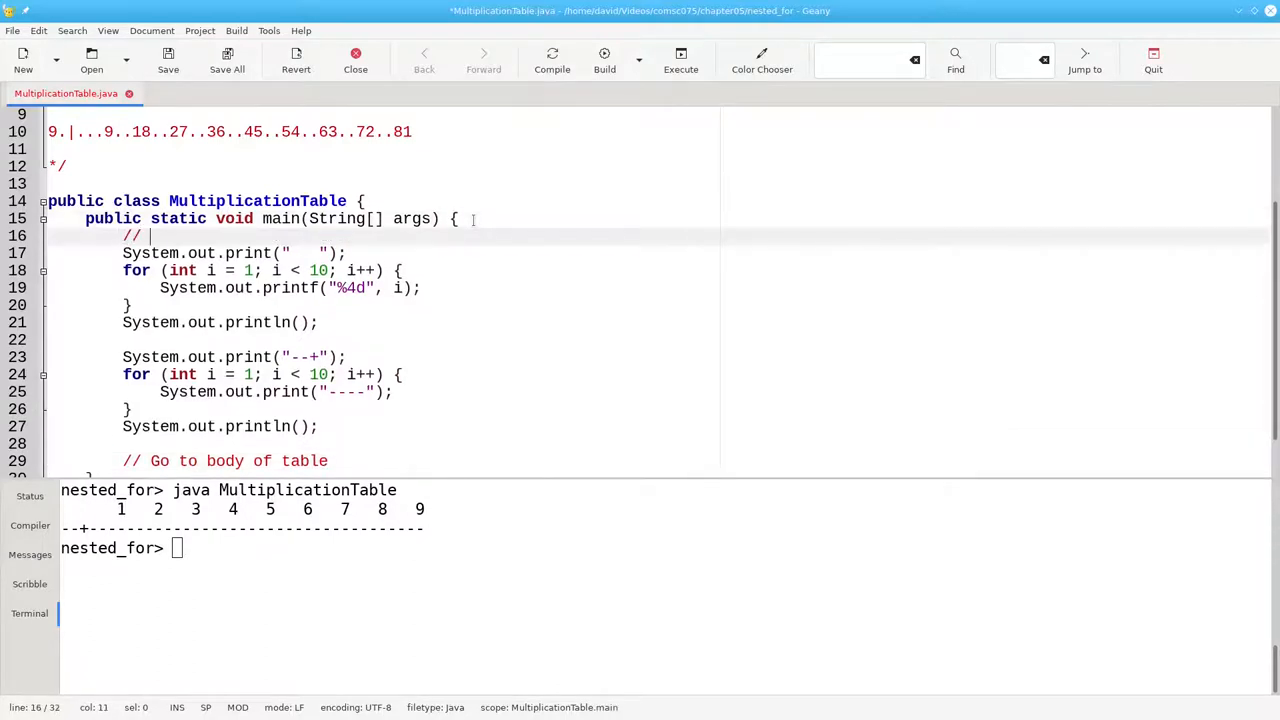
Step: Finish the "Table header" comment and start a row loop from 1 to 9
{"action": "type", "text": "Table header"}
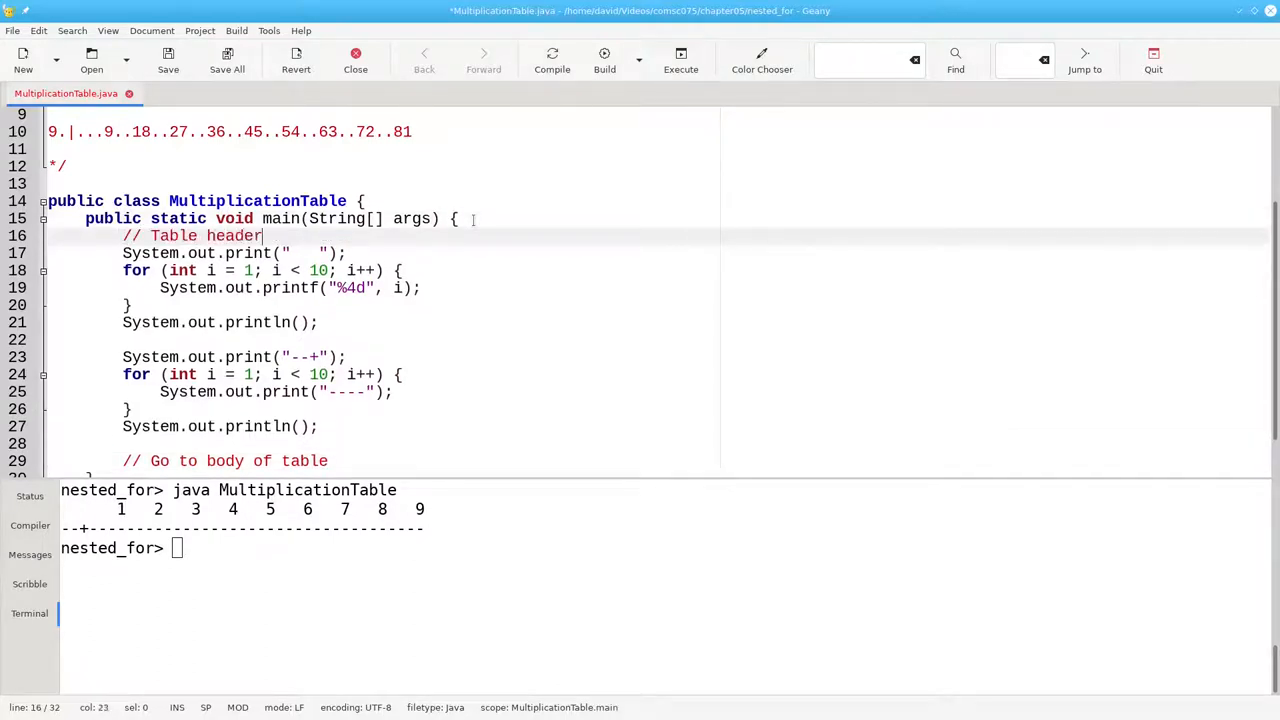
{"action": "scroll", "scroll_direction": "up", "scroll_amount": 3}
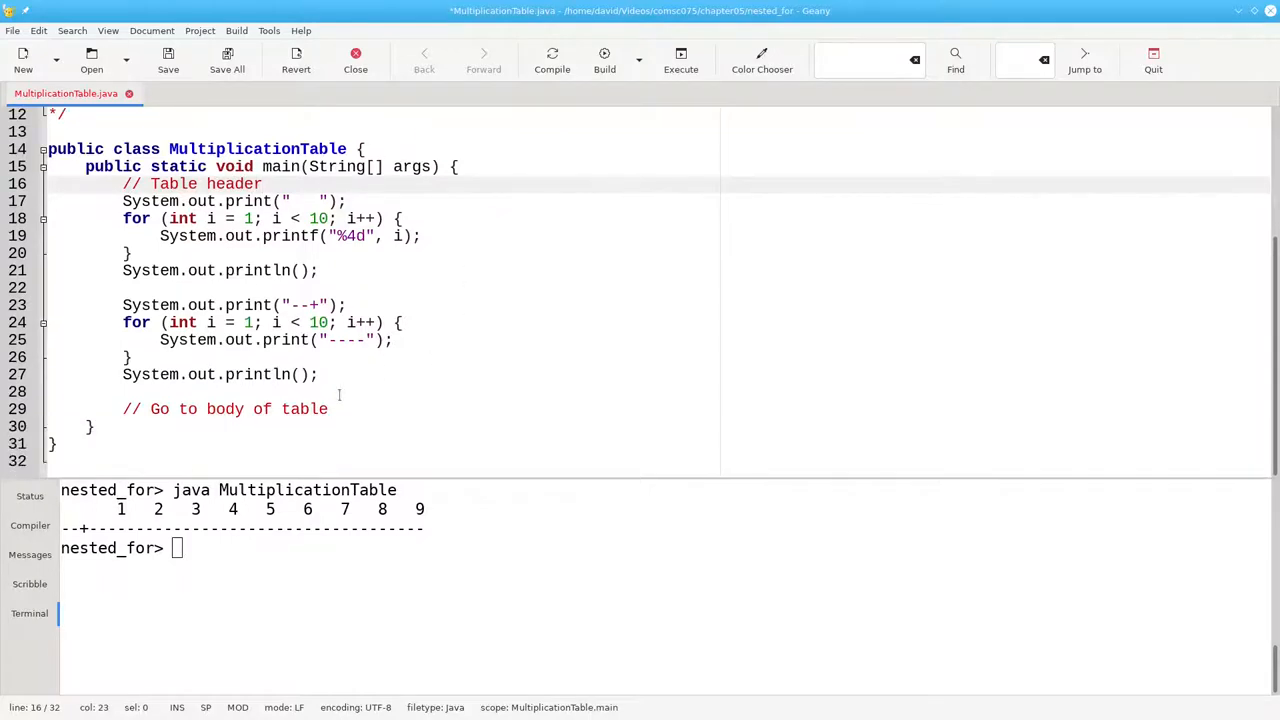
{"action": "left_click", "coordinate": [347, 409]}
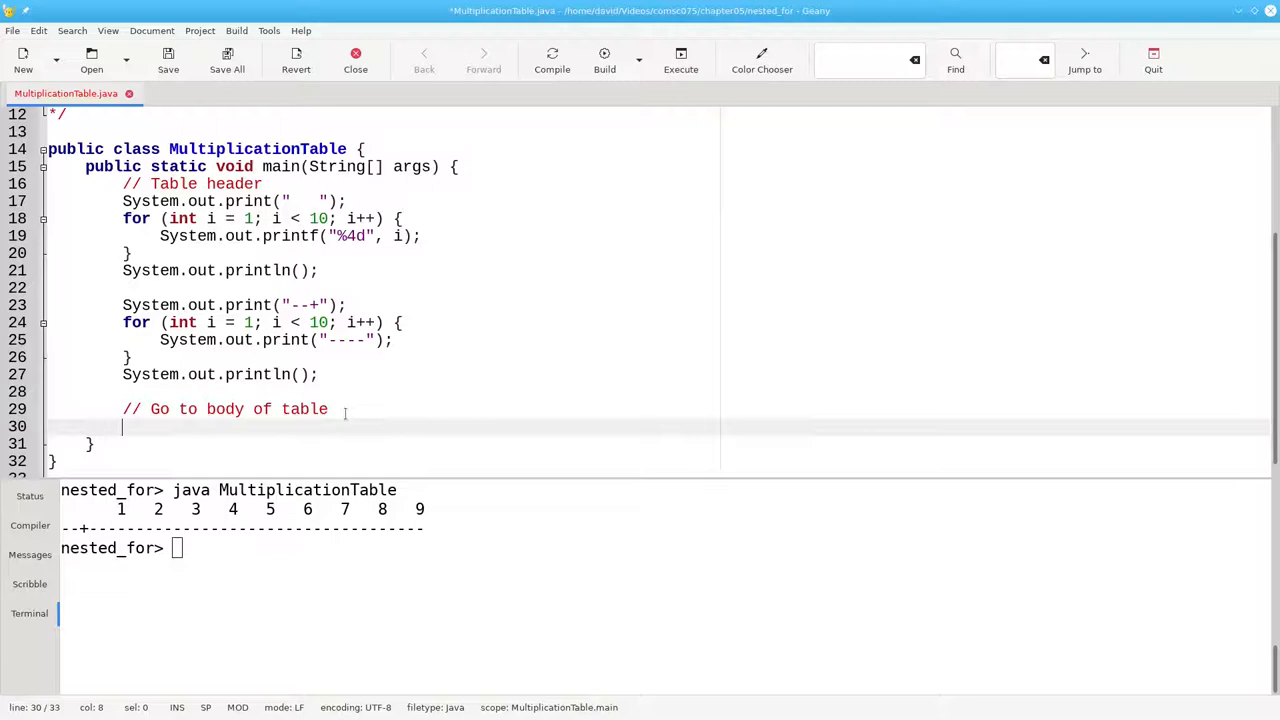
{"action": "type", "text": "f"}
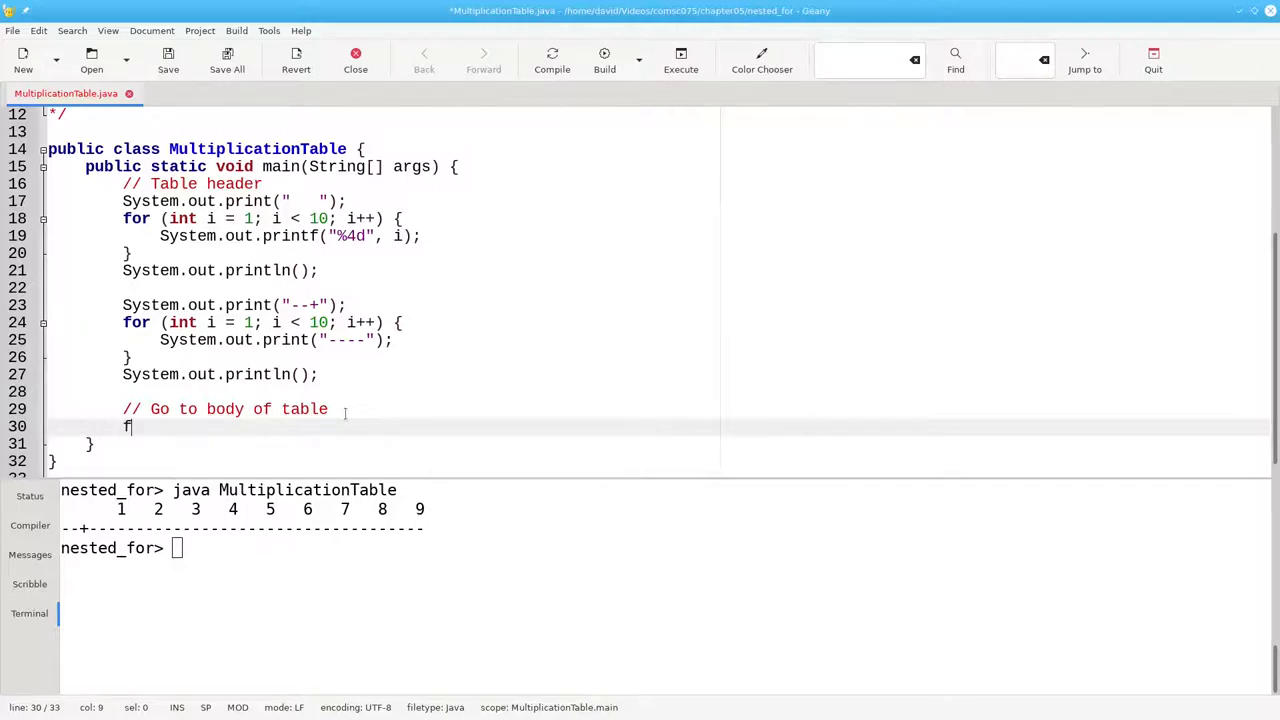
{"action": "type", "text": "or (int row"}
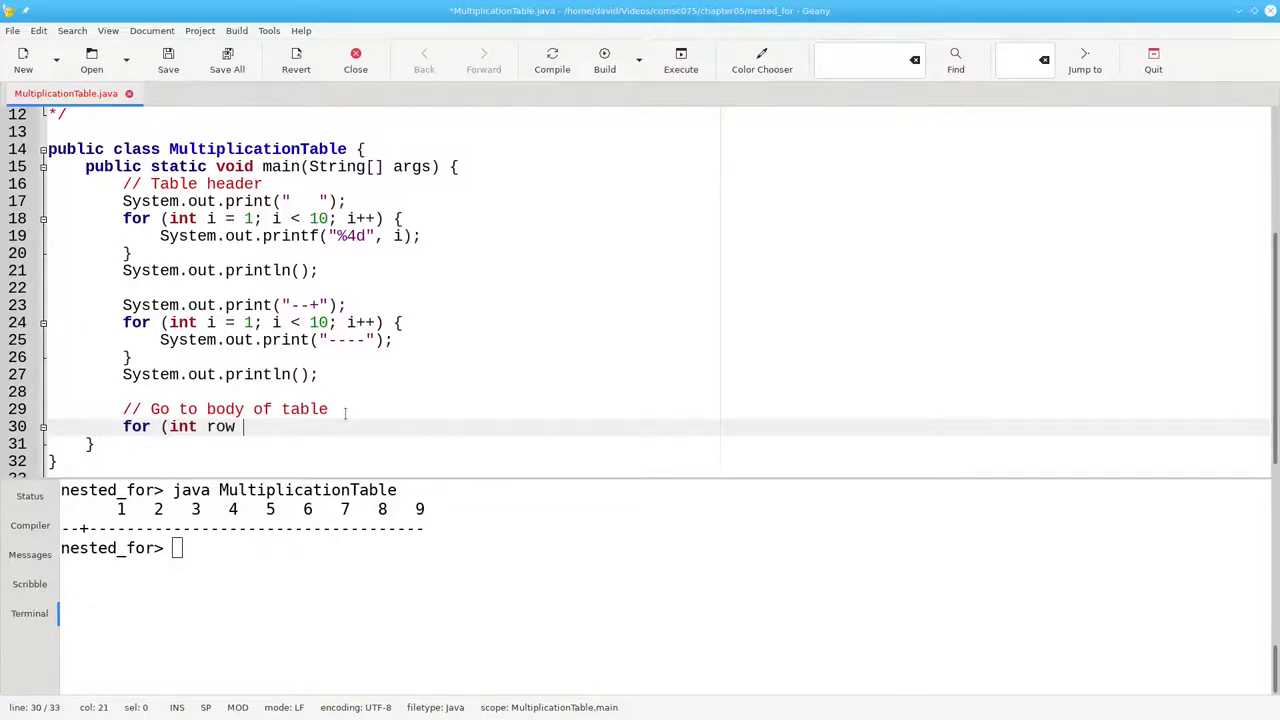
{"action": "type", "text": "= 1;"}
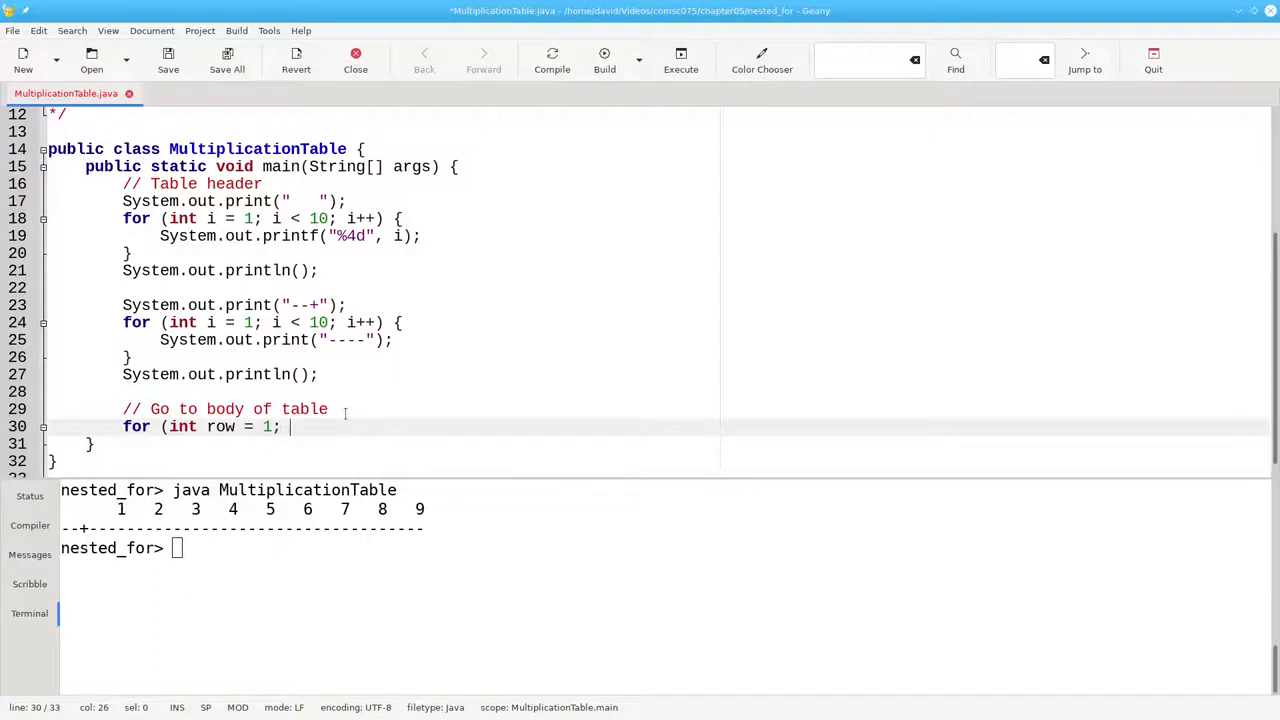
{"action": "type", "text": "row < 10; row"}
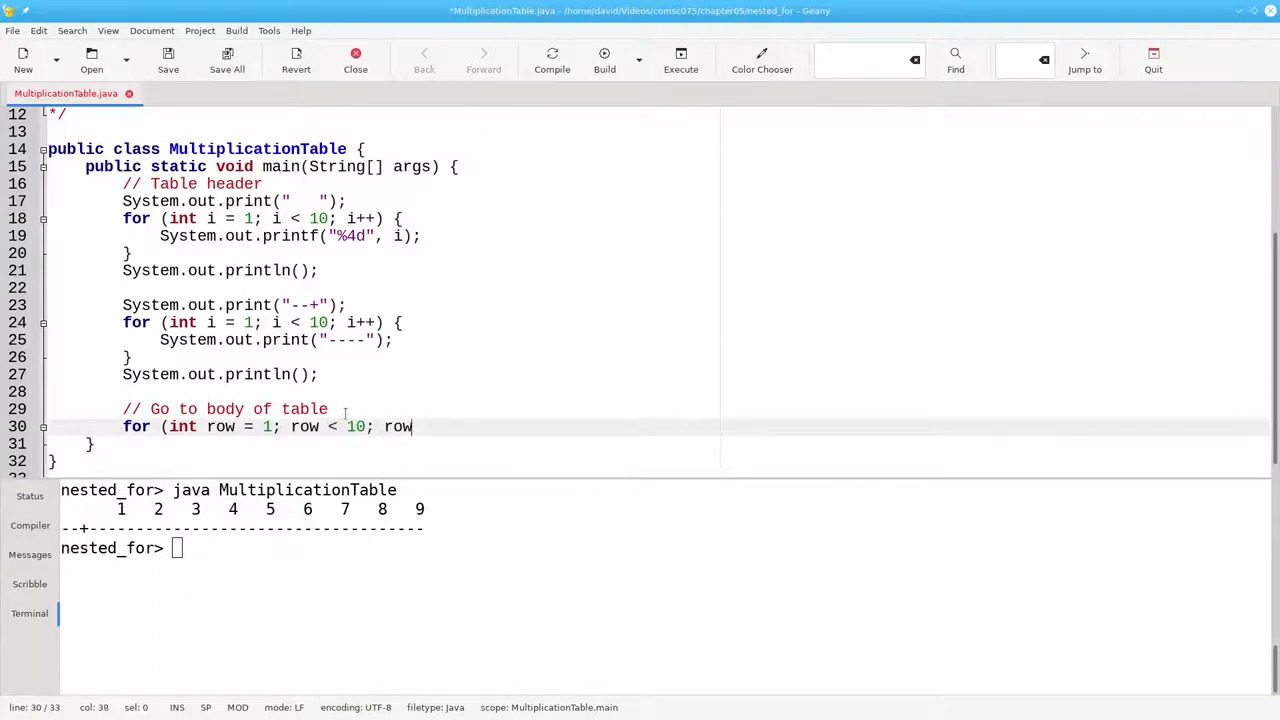
{"action": "type", "text": "++) {"}
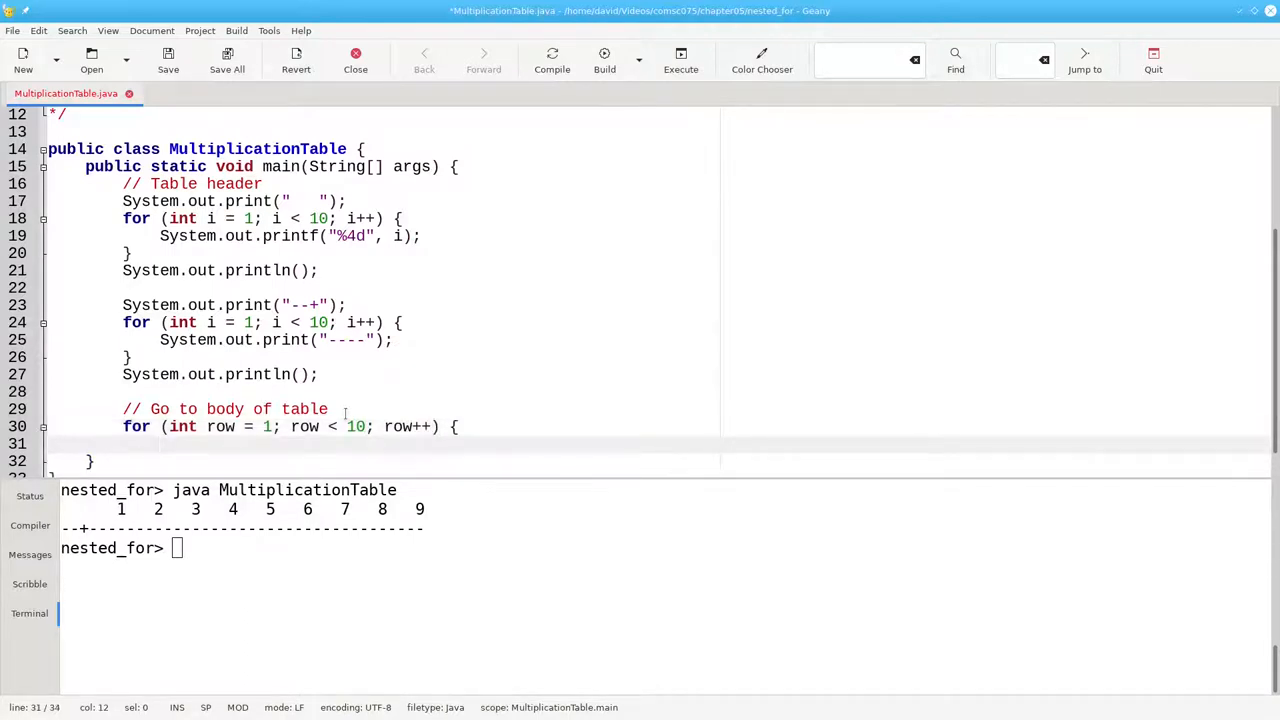
Step: Print each row number with a bar, add a column-entries comment, and end the line
{"action": "type", "text": "System.out"}
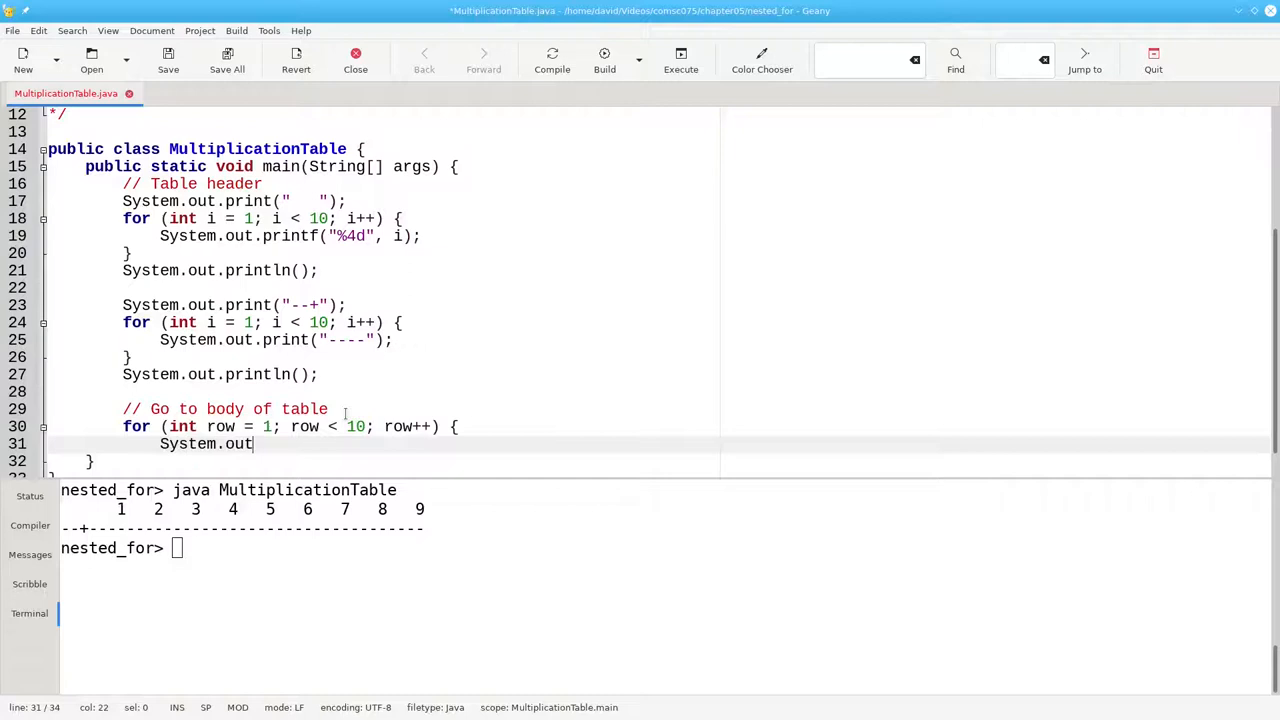
{"action": "type", "text": ".print("}
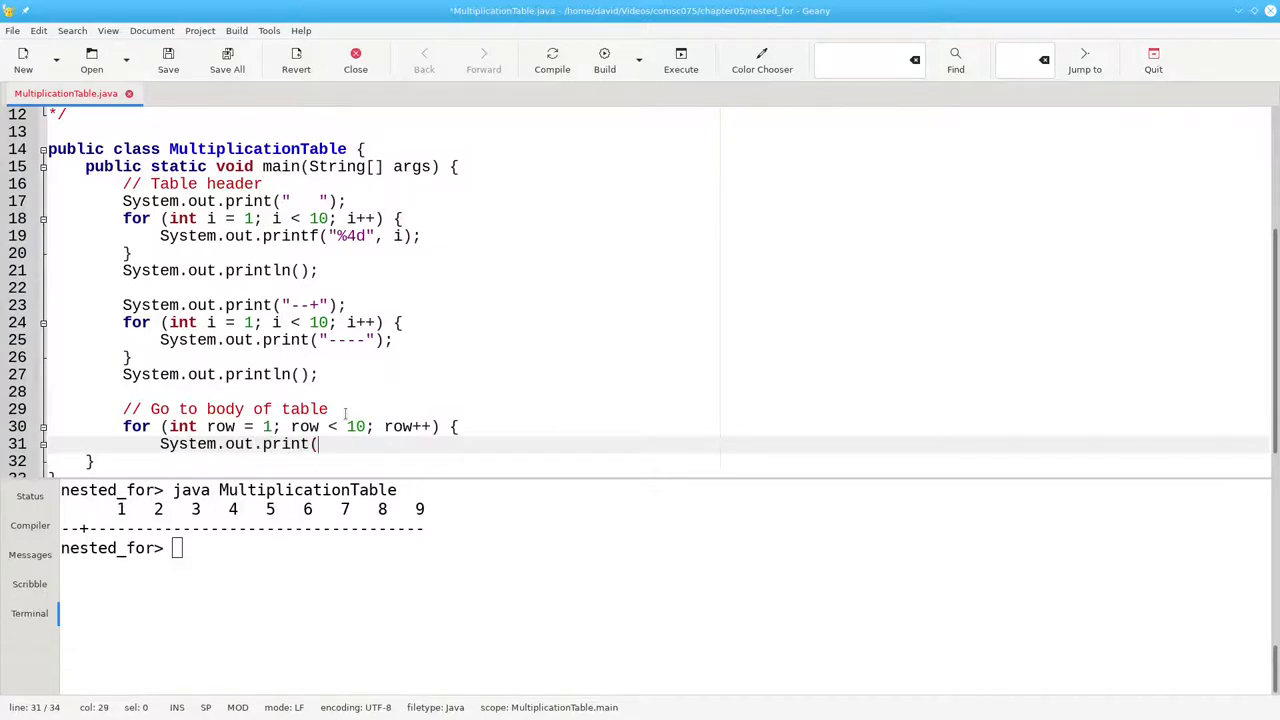
{"action": "type", "text": "row + \""}
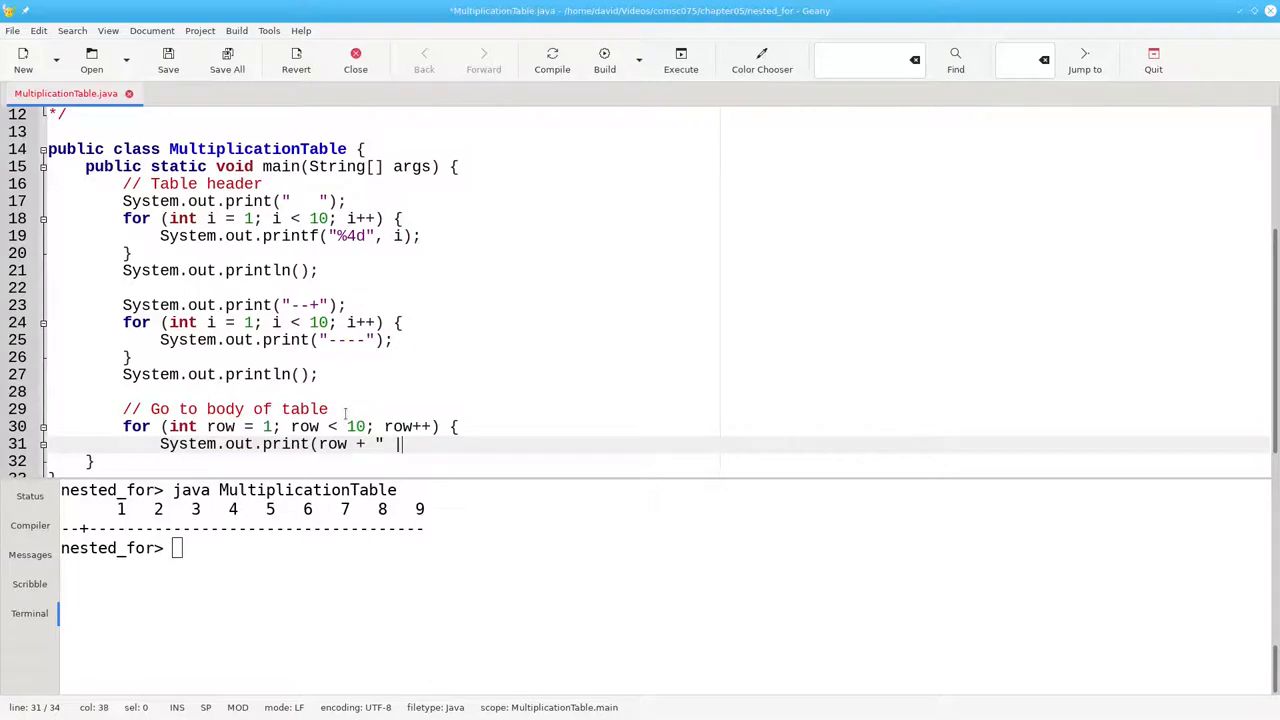
{"action": "type", "text": "|\");"}
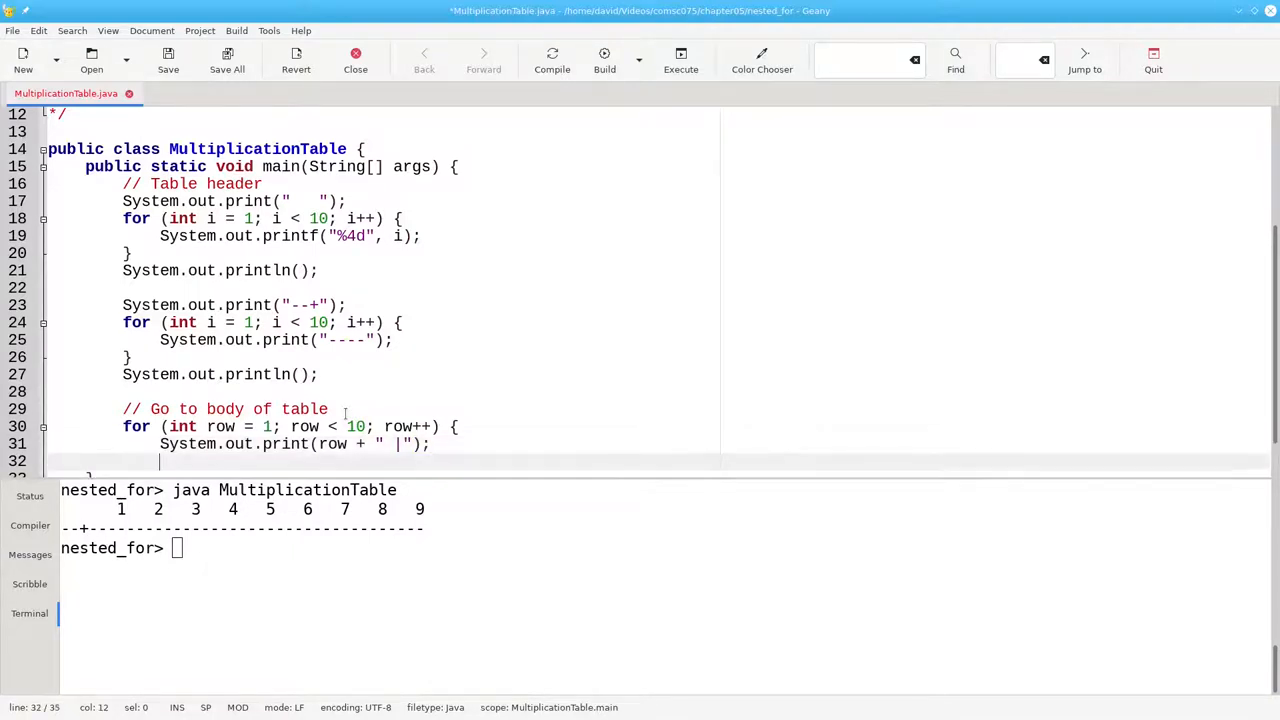
{"action": "type", "text": "// print the column entries for the row"}
{"action": "type", "text": "System.out.print"}
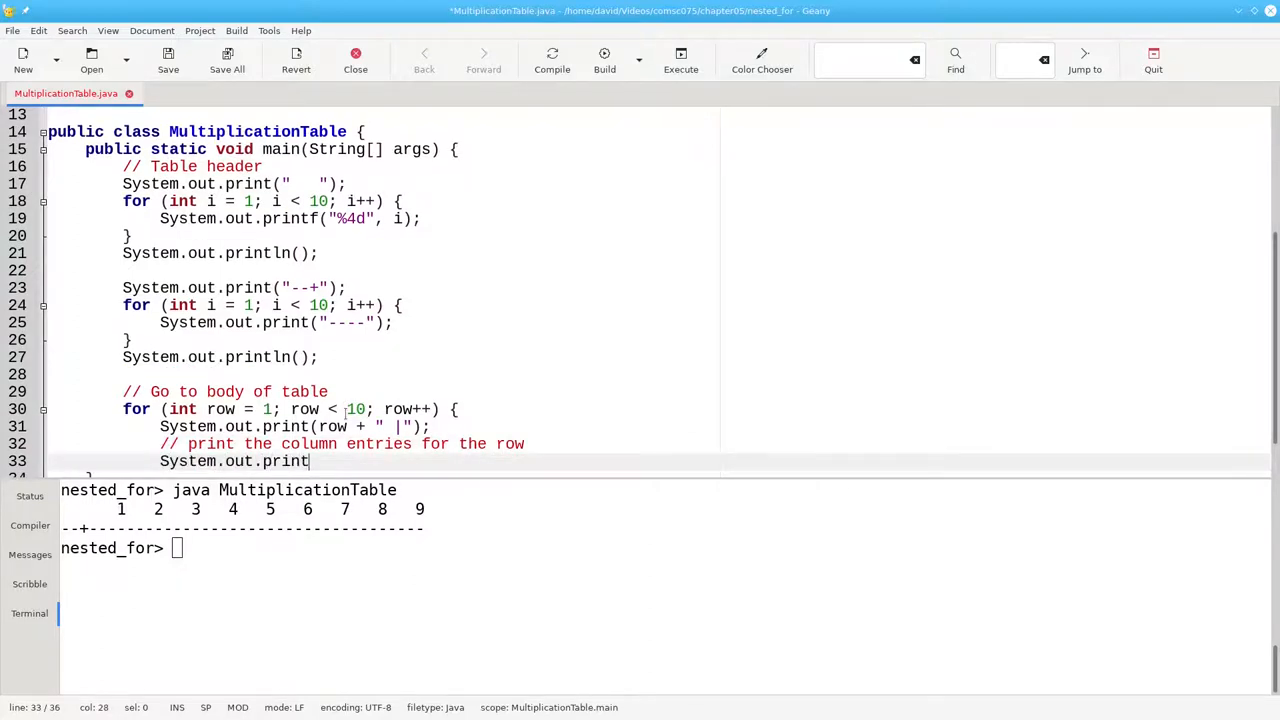
{"action": "type", "text": "ln();"}
{"action": "type", "text": "}"}
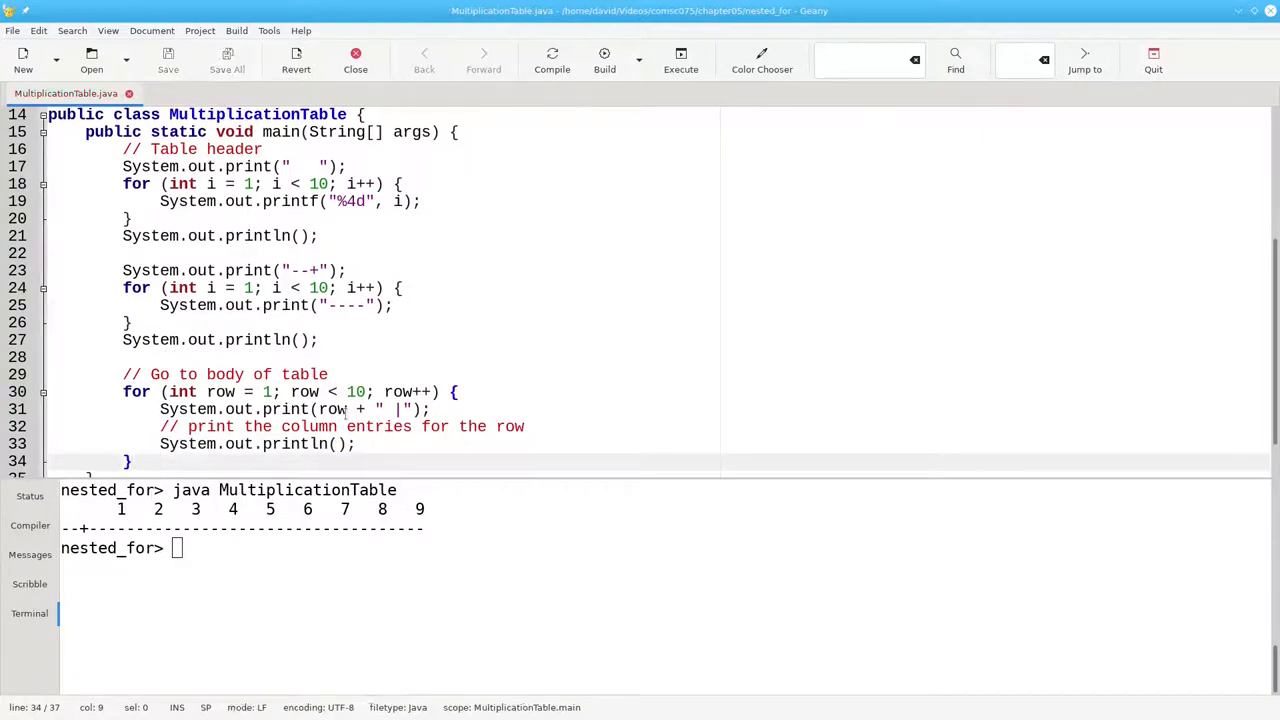
Step: Compile and run MultiplicationTable in the terminal, listing row labels 1–9 with bars
{"action": "left_click", "coordinate": [552, 60]}
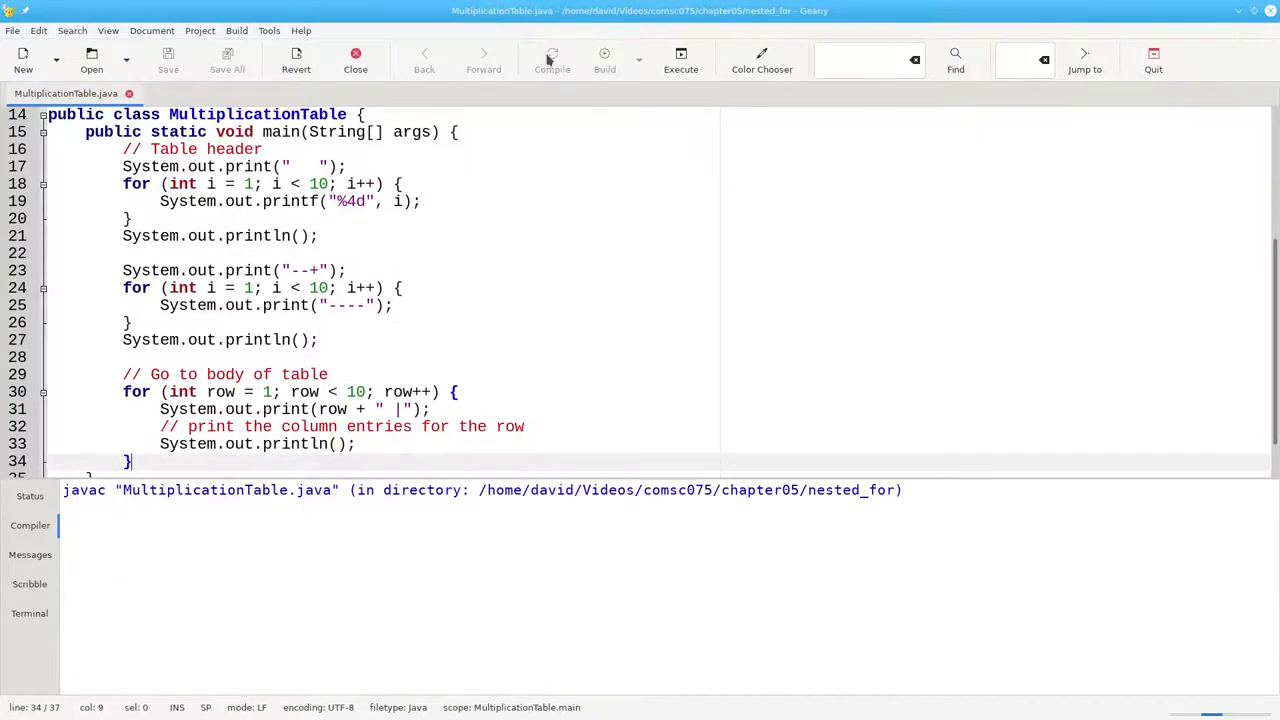
{"action": "left_click", "coordinate": [552, 60]}
{"action": "type", "text": "java MultiplicationTable"}
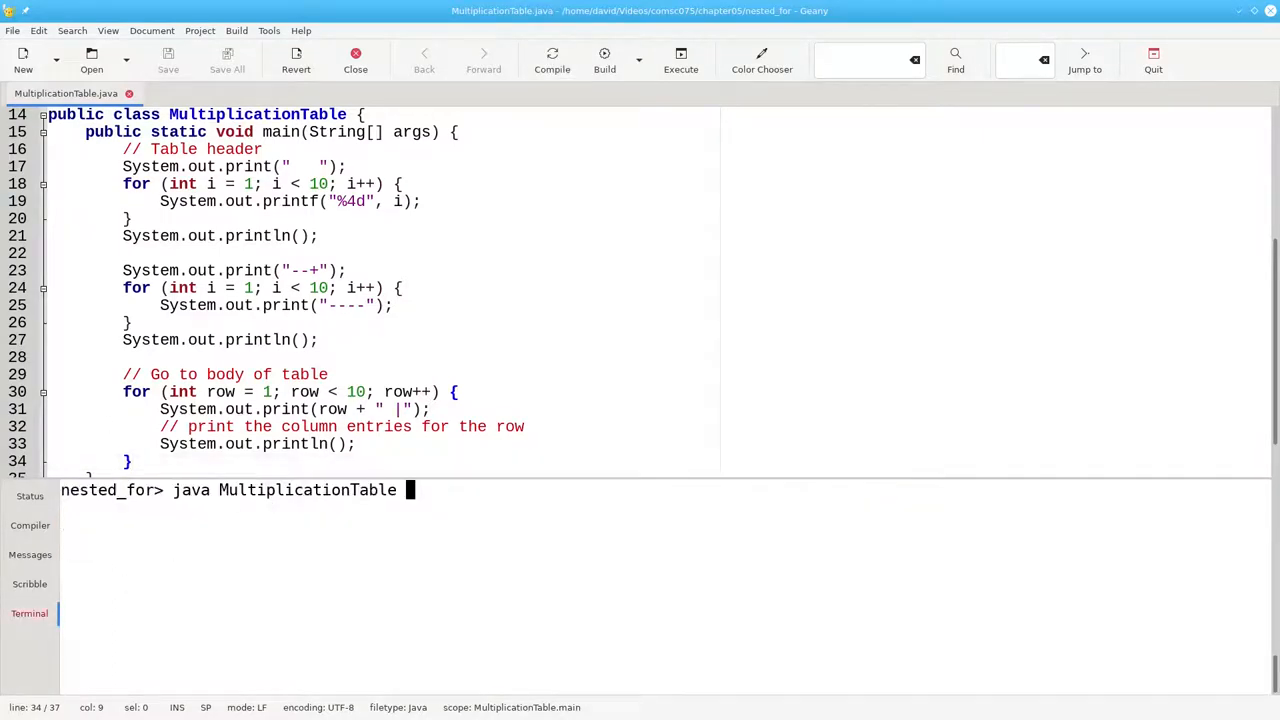
{"action": "key", "text": "Return"}
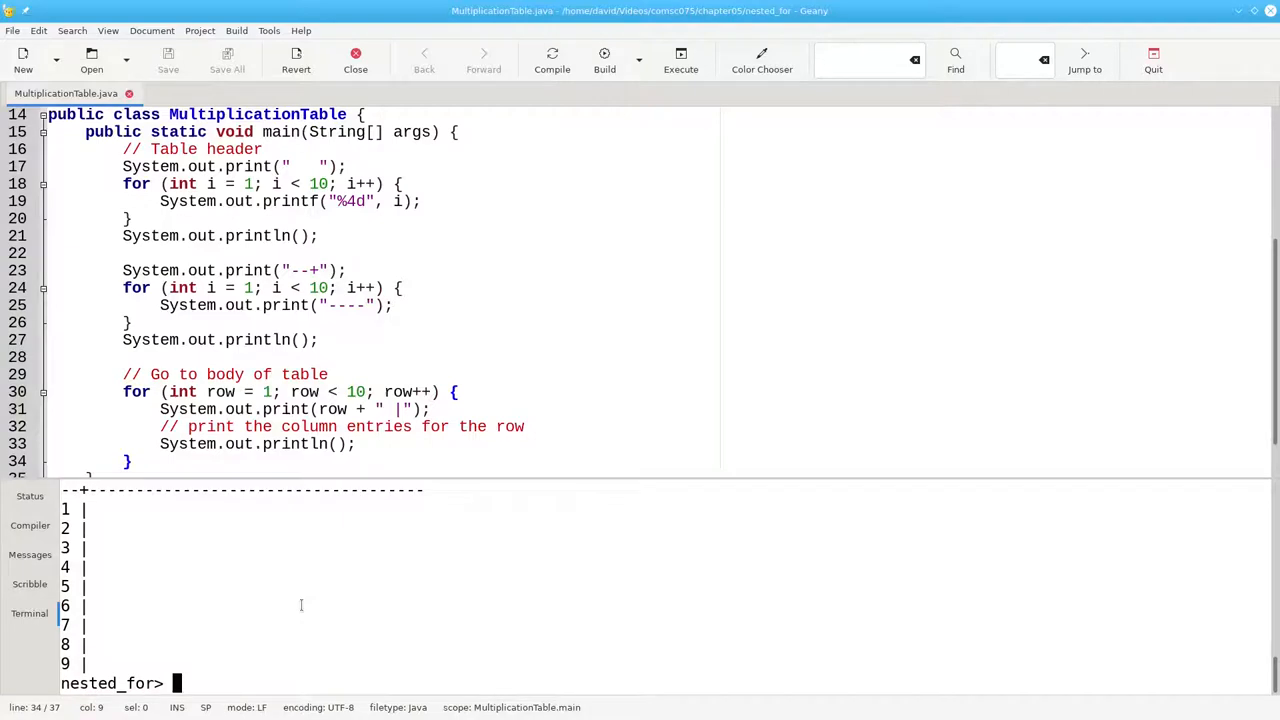
{"action": "mouse_move", "coordinate": [348, 485]}
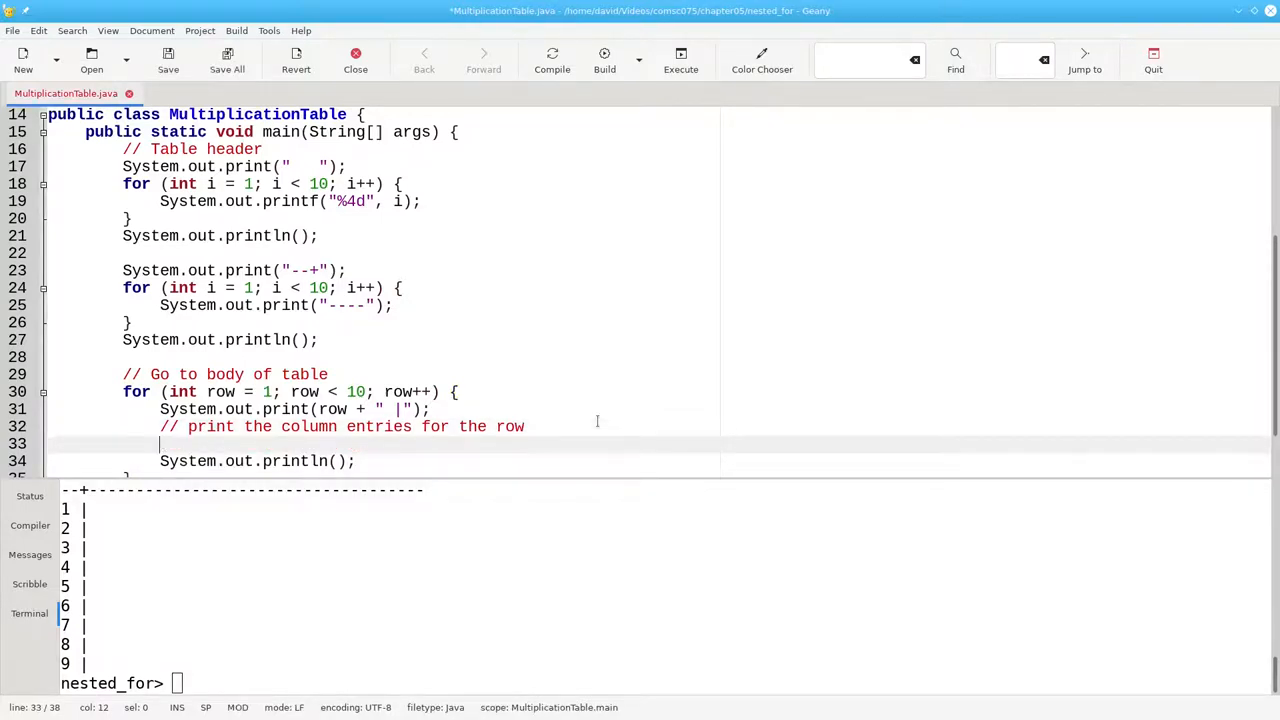
Step: Open an inner for loop over column from 1 to 9
{"action": "type", "text": "for (i"}
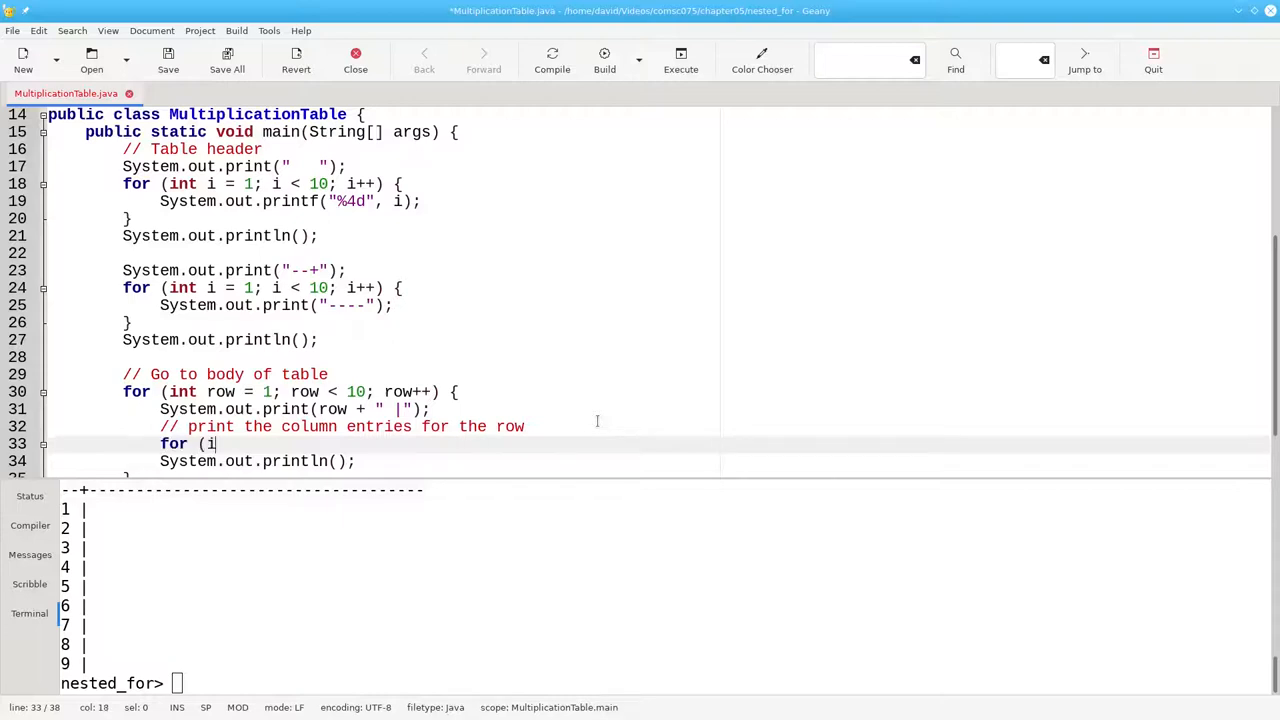
{"action": "type", "text": "nt"}
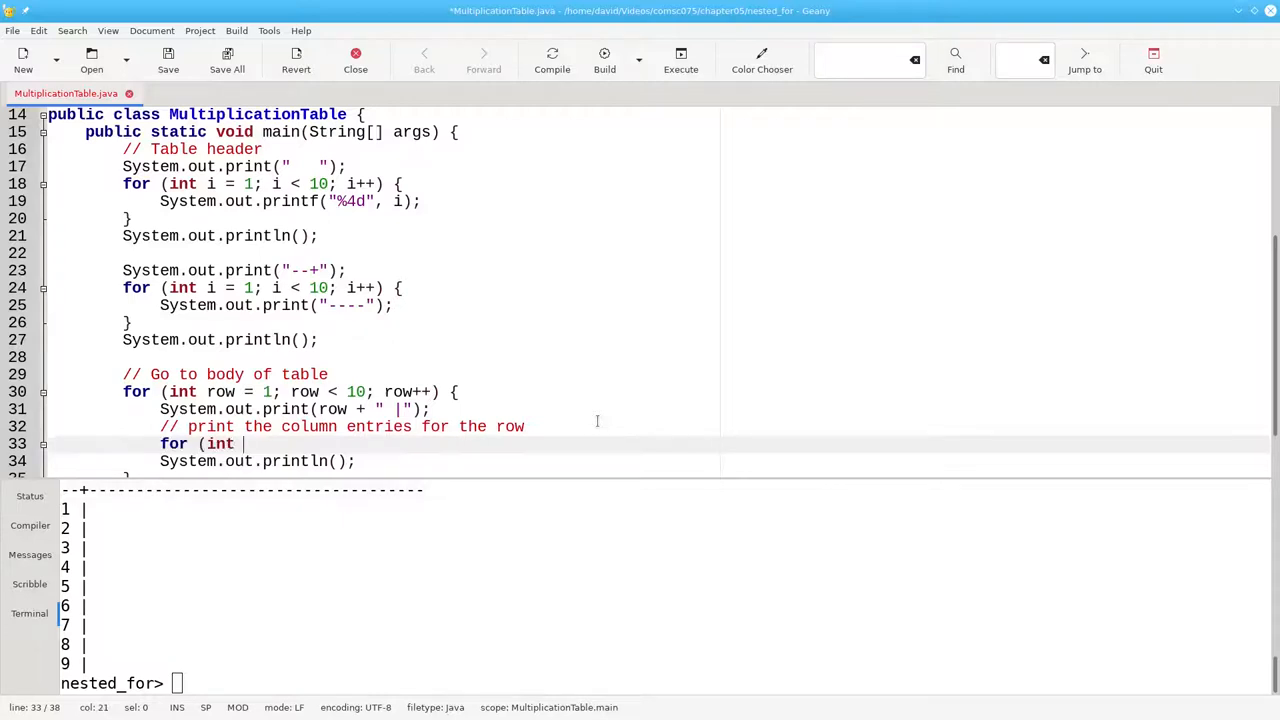
{"action": "type", "text": "column"}
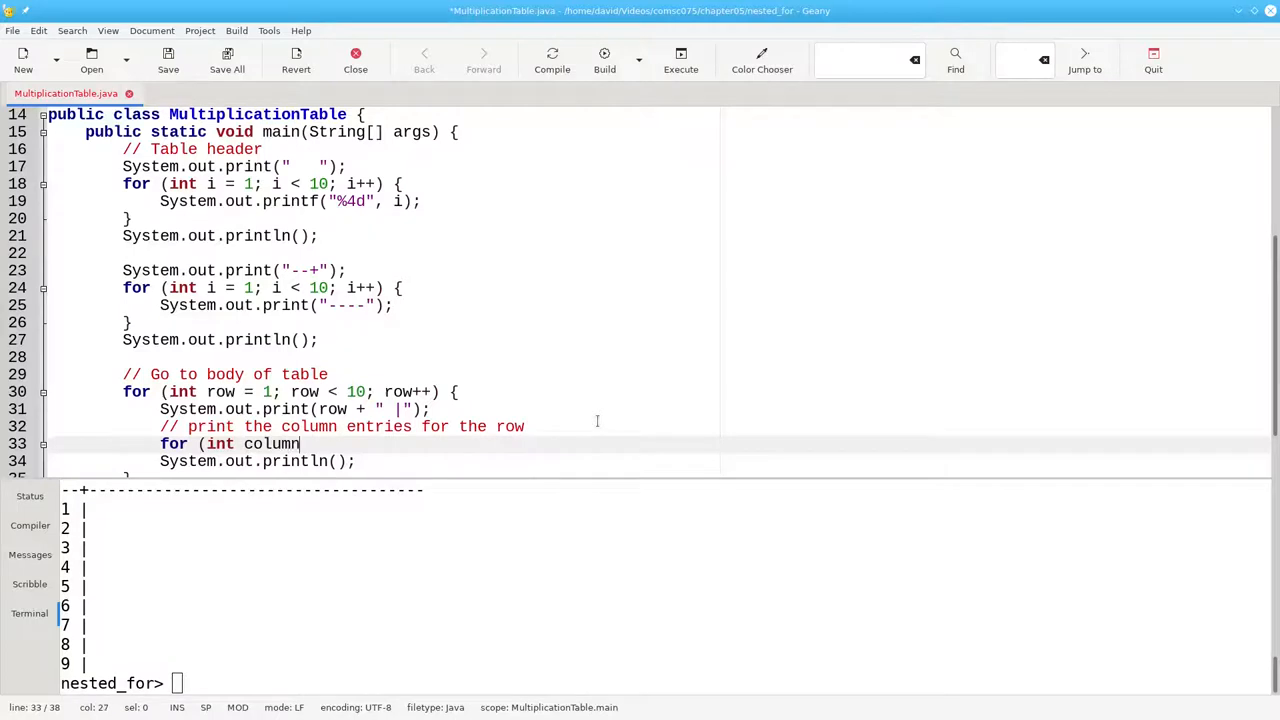
{"action": "type", "text": "= 1"}
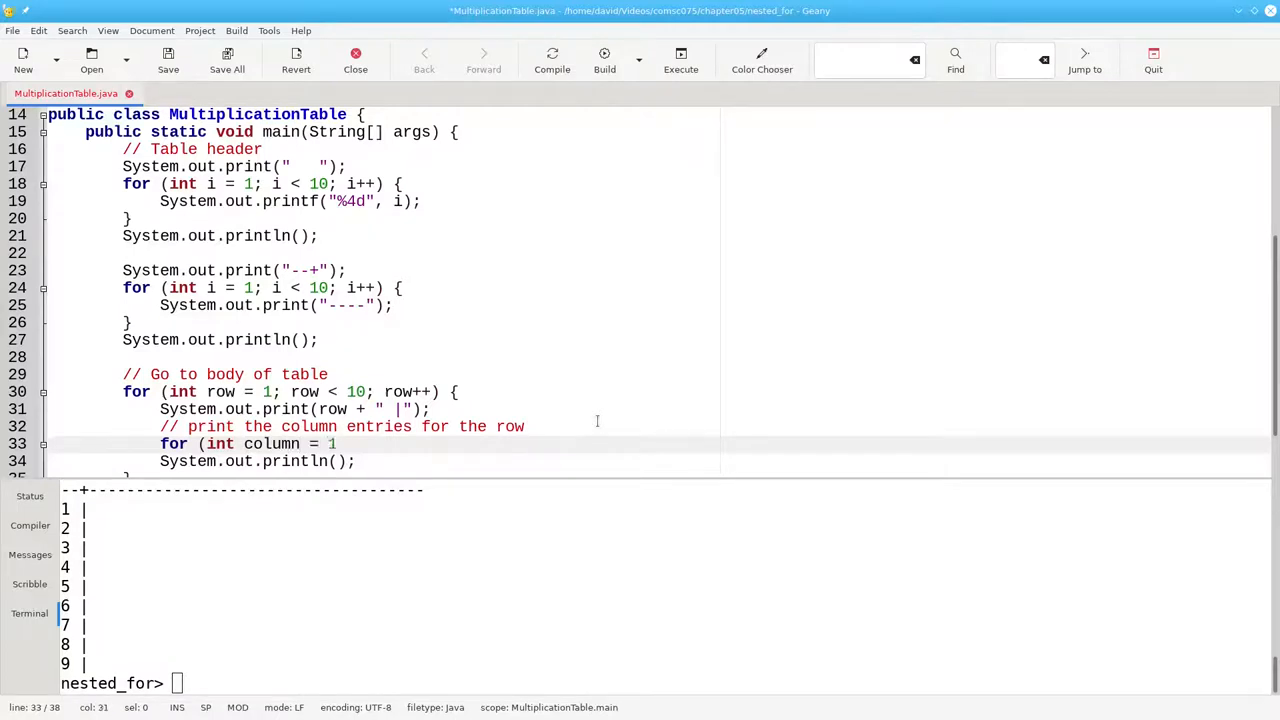
{"action": "type", "text": "; column"}
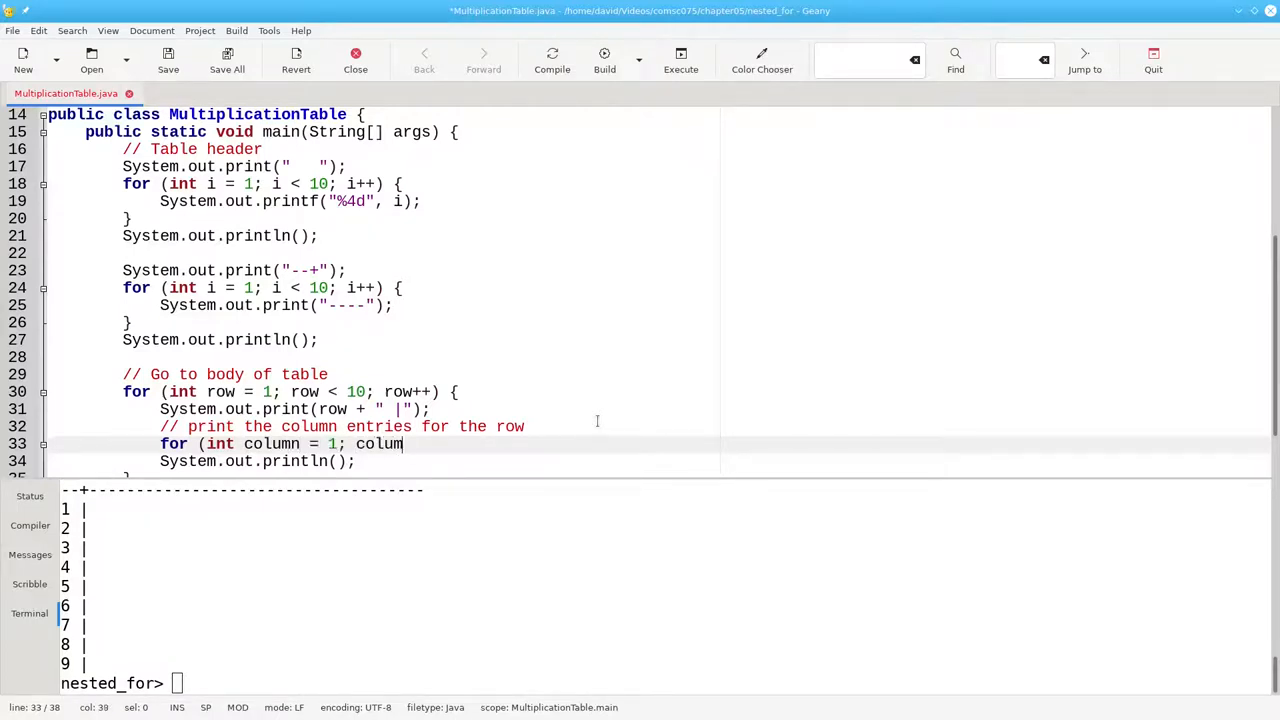
{"action": "type", "text": "< 10;"}
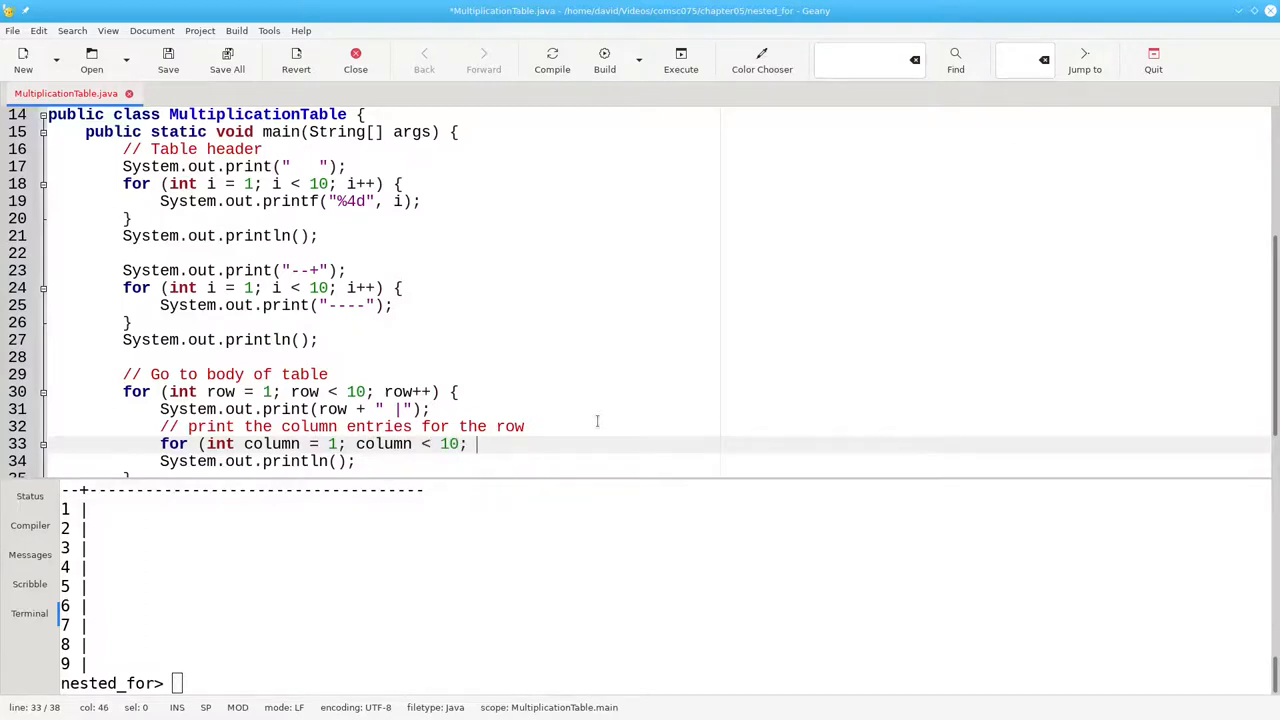
{"action": "type", "text": "column"}
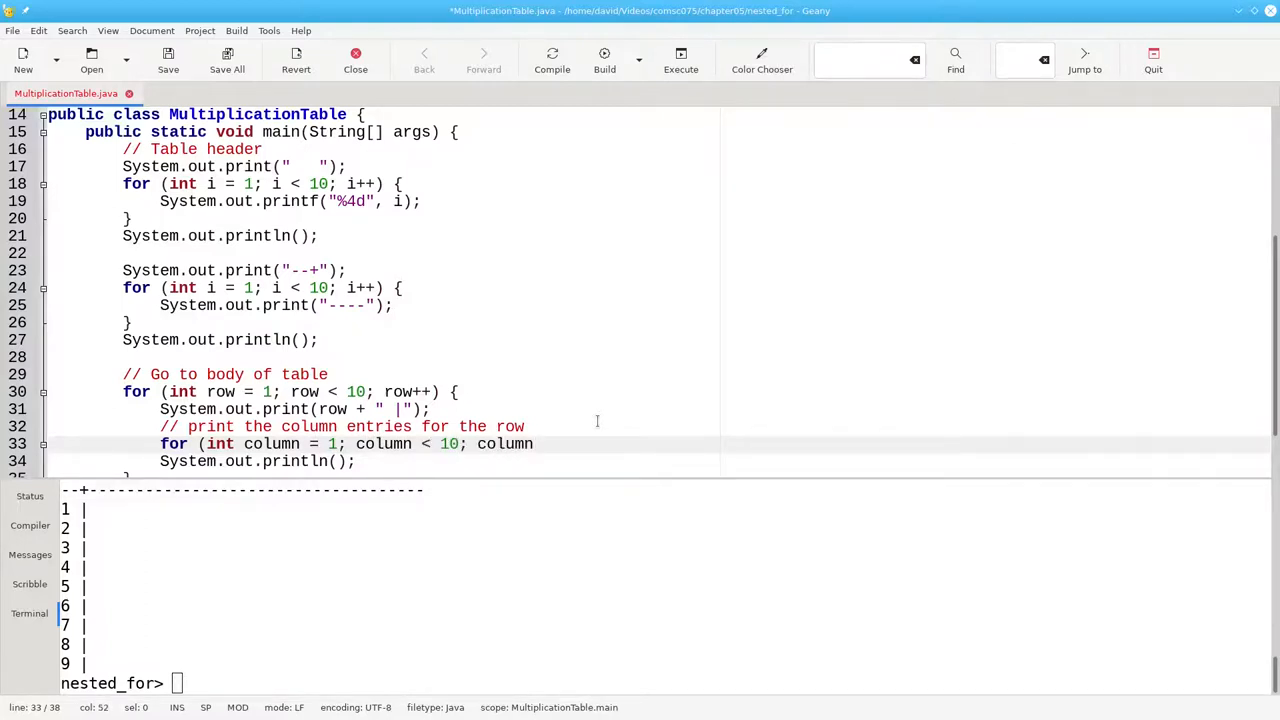
{"action": "type", "text": "++) {"}
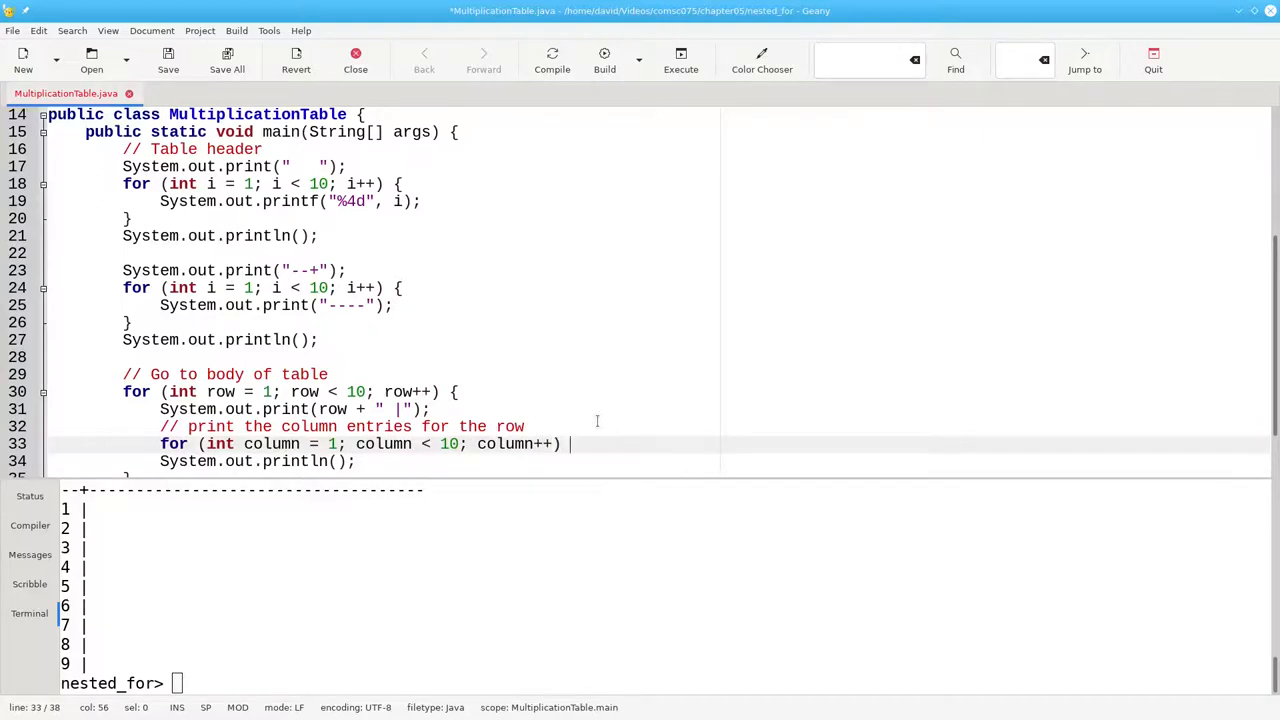
{"action": "type", "text": "{"}
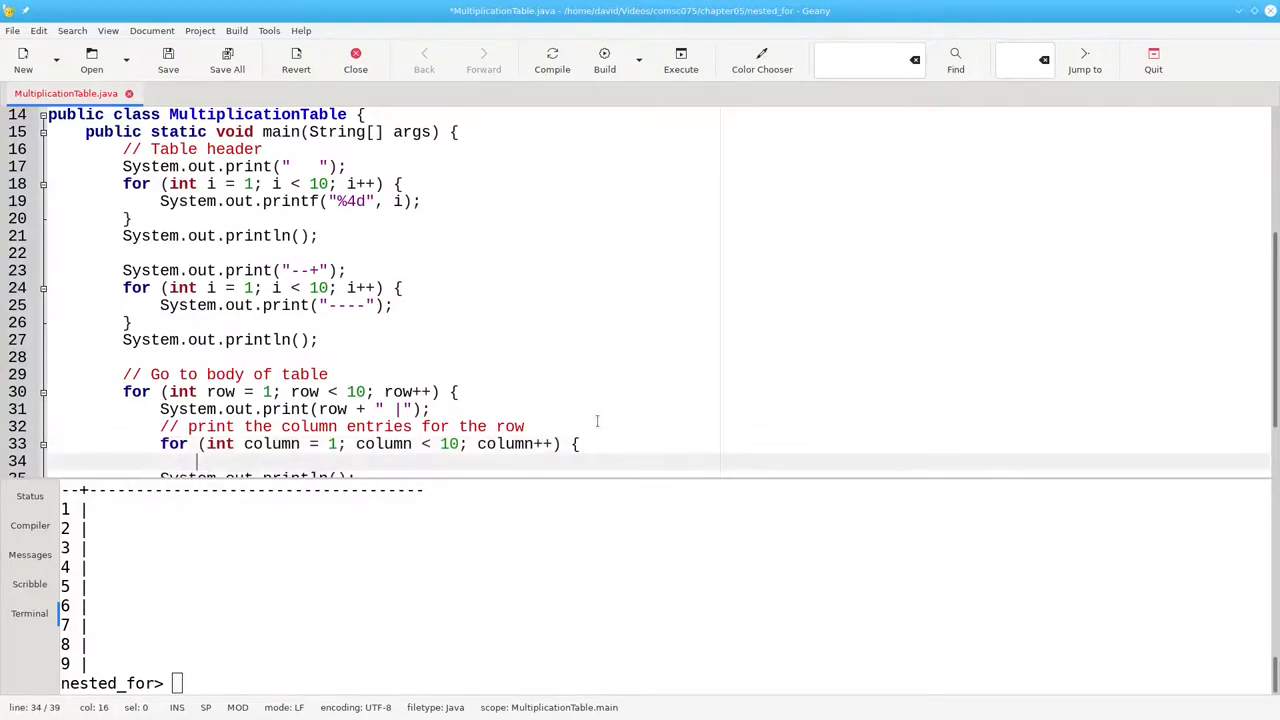
Step: Inside the column loop, print row * column with printf("%4d")
{"action": "type", "text": "System.out.printf"}
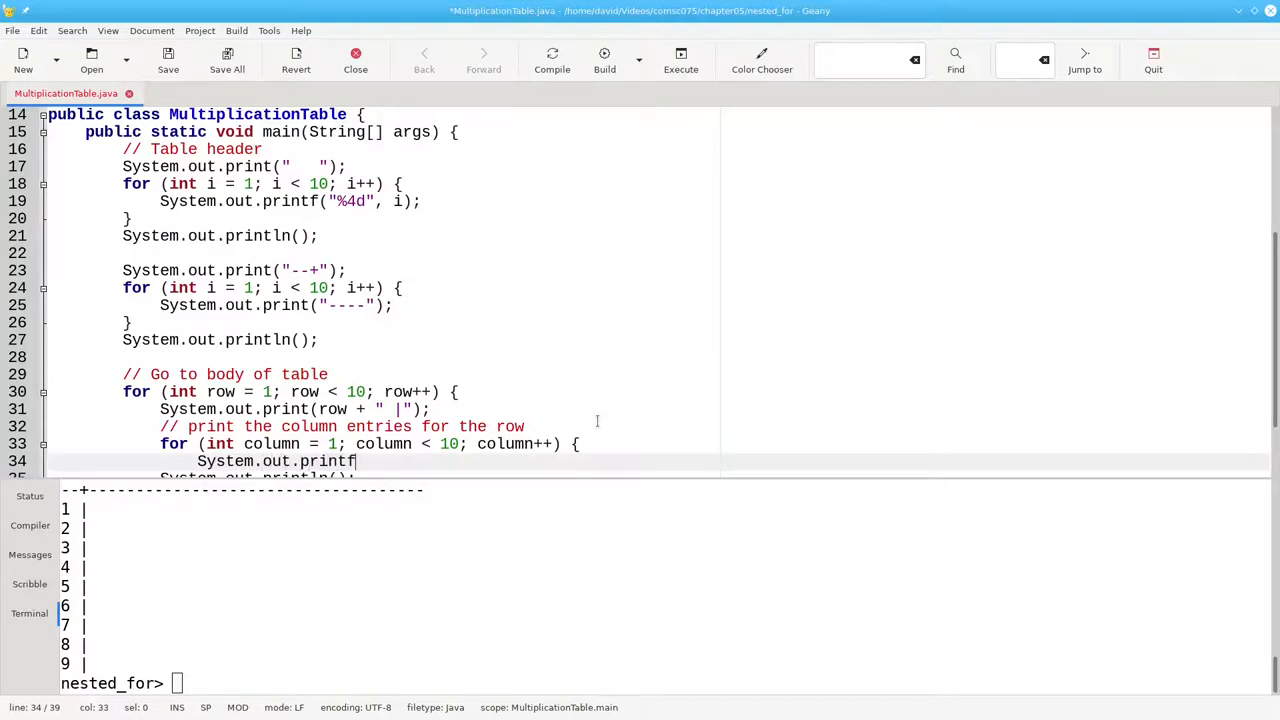
{"action": "type", "text": "(\""}
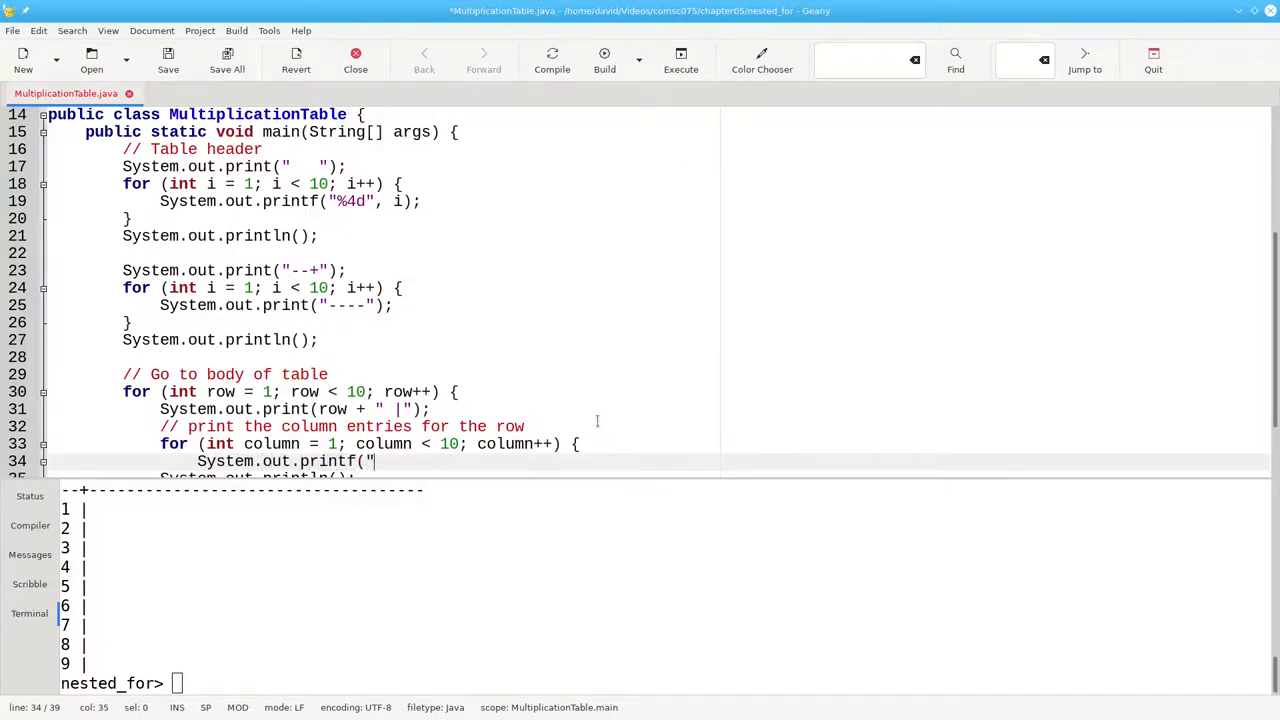
{"action": "type", "text": "%4d"}
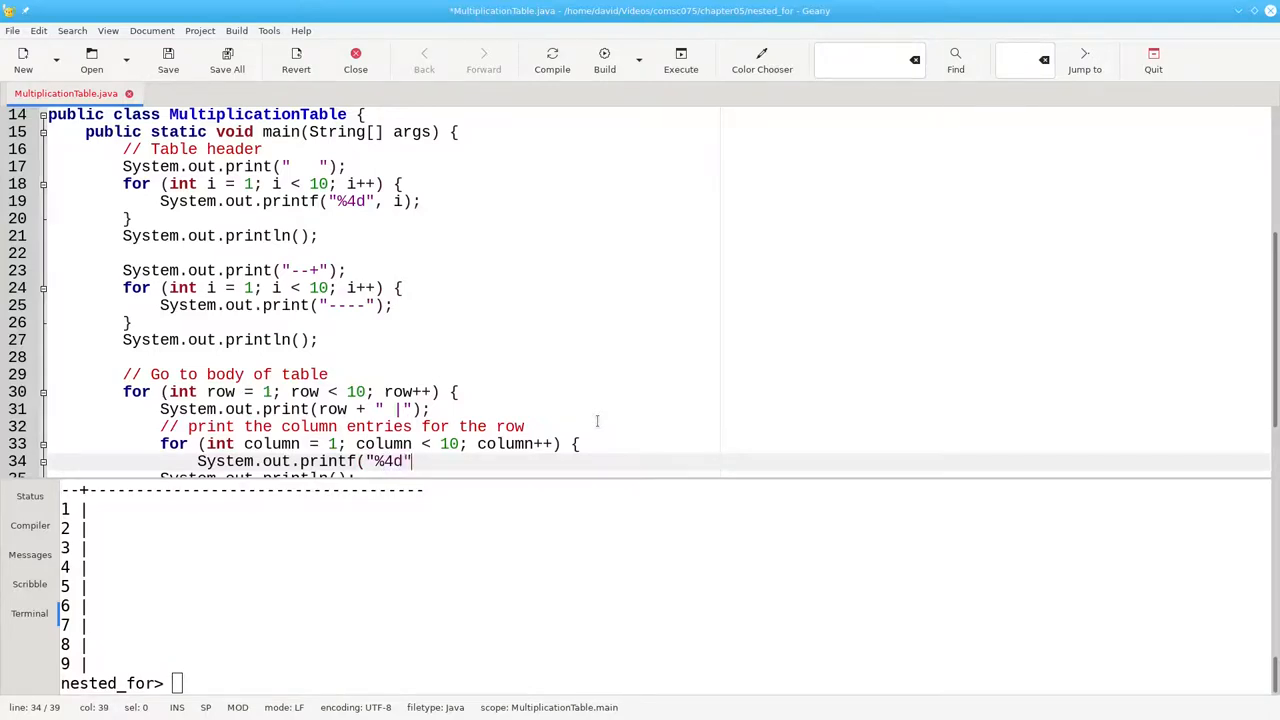
{"action": "type", "text": ","}
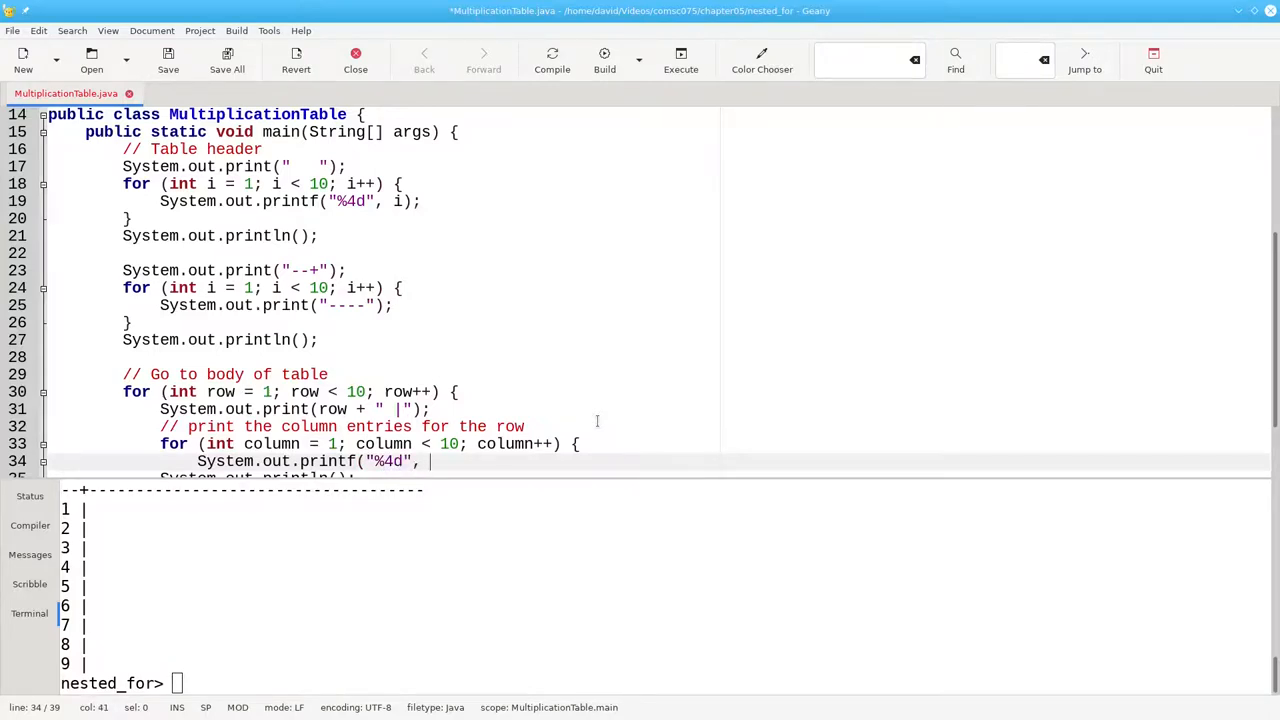
{"action": "type", "text": "row * column"}
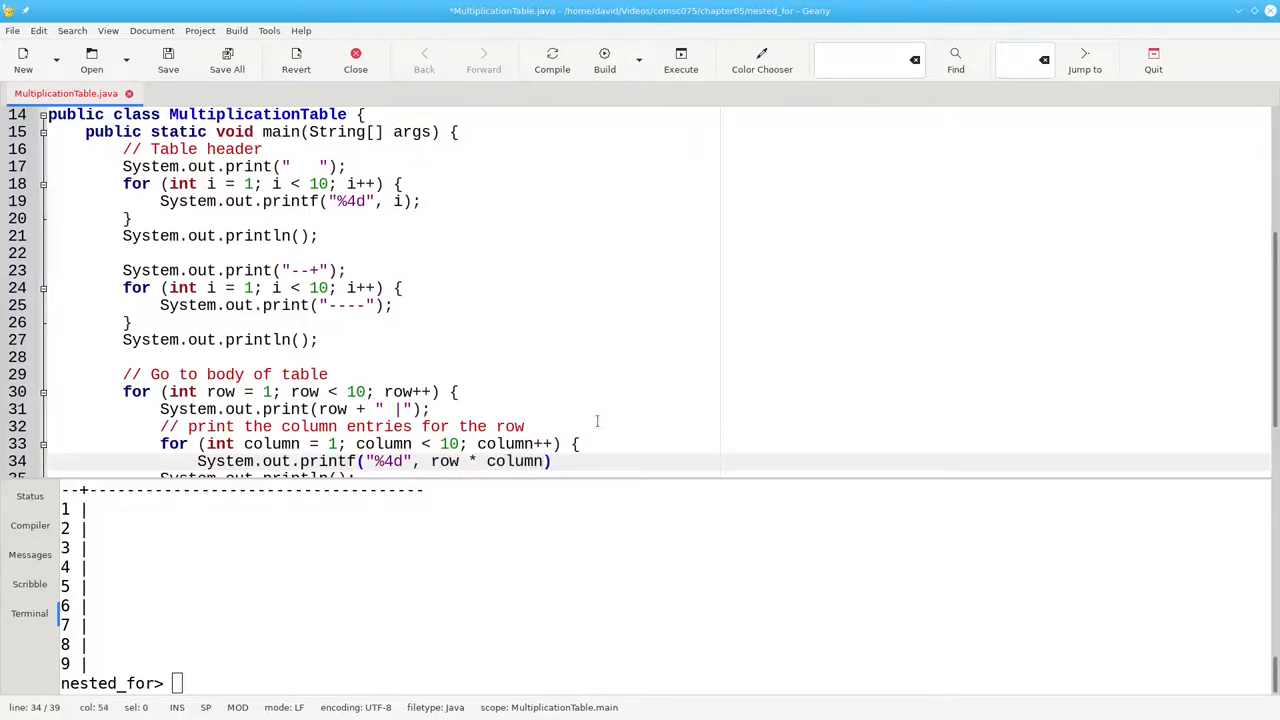
{"action": "type", "text": ";"}
{"action": "type", "text": "}"}
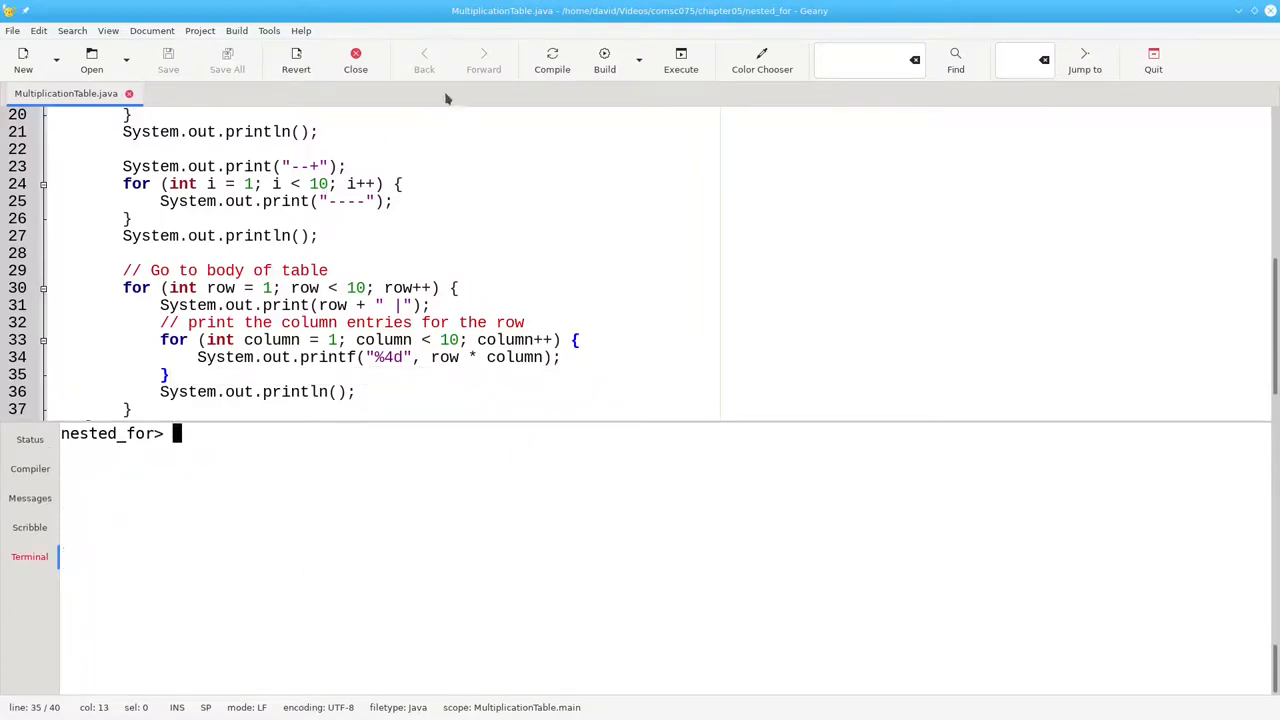
Step: Recompile the nested-loop program and type java MultiplicationTable at the terminal prompt
{"action": "left_click", "coordinate": [551, 60]}
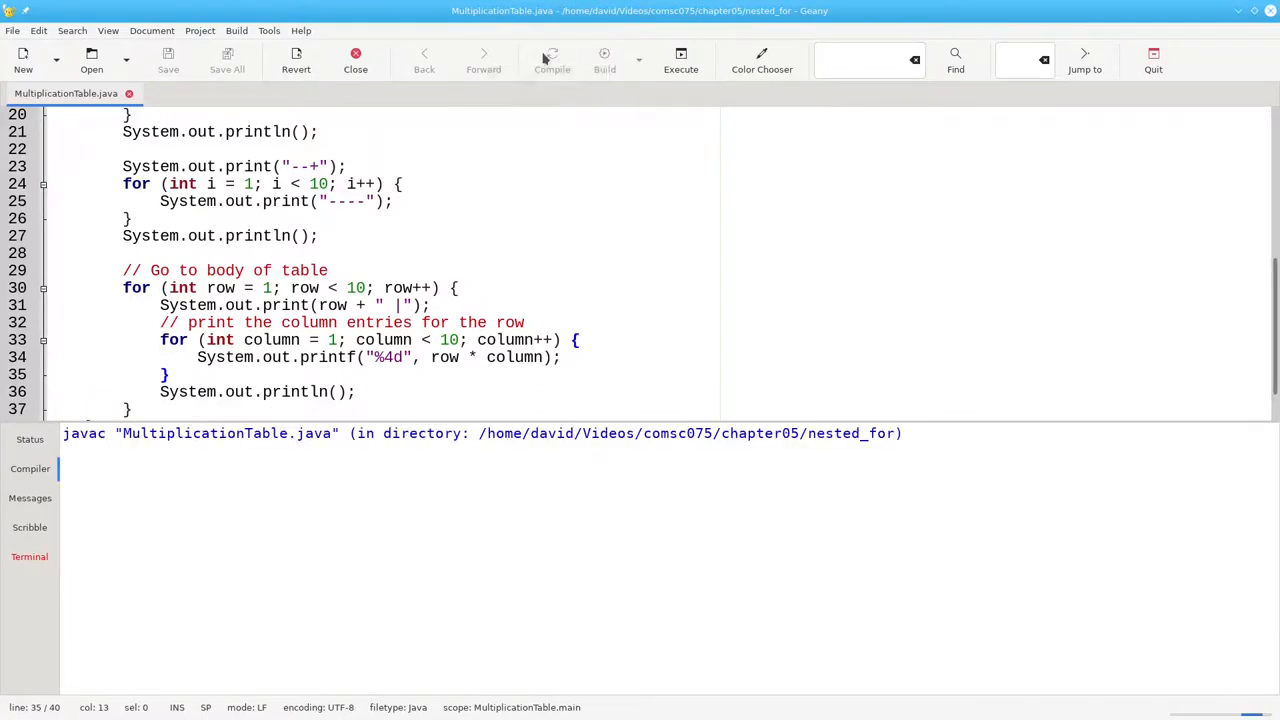
{"action": "left_click", "coordinate": [552, 60]}
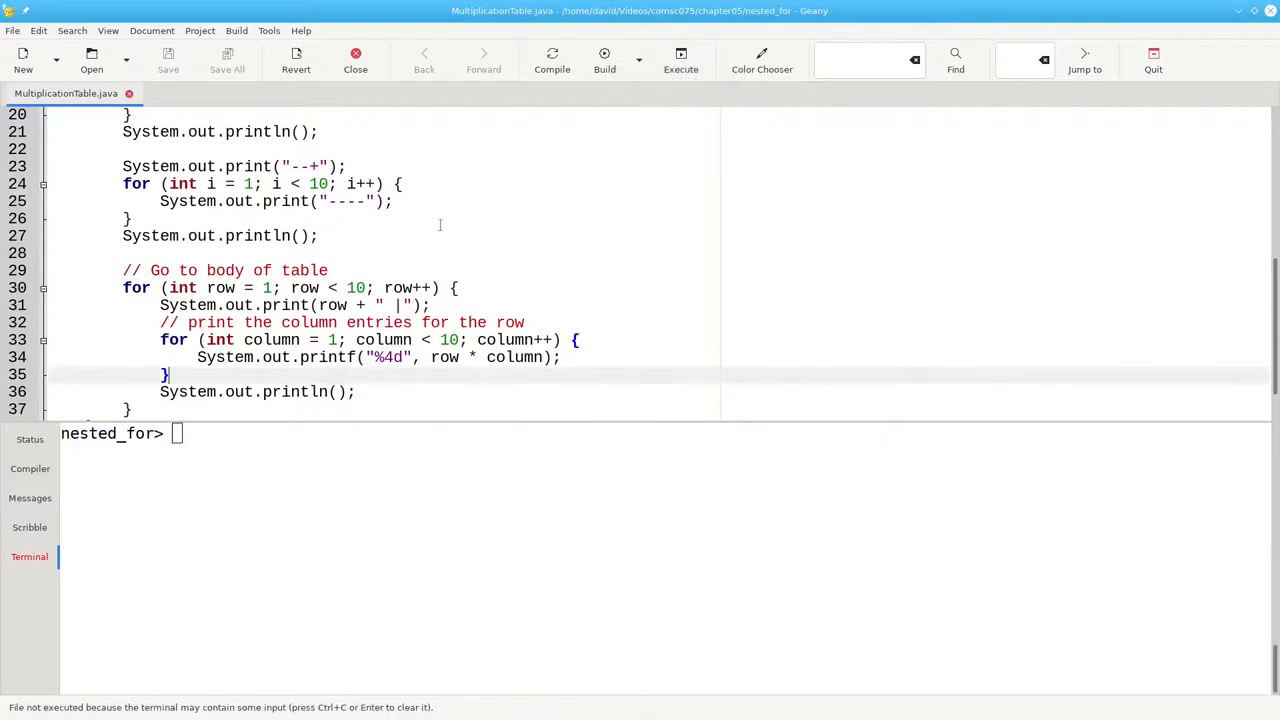
{"action": "type", "text": "java MultiplicationTable"}
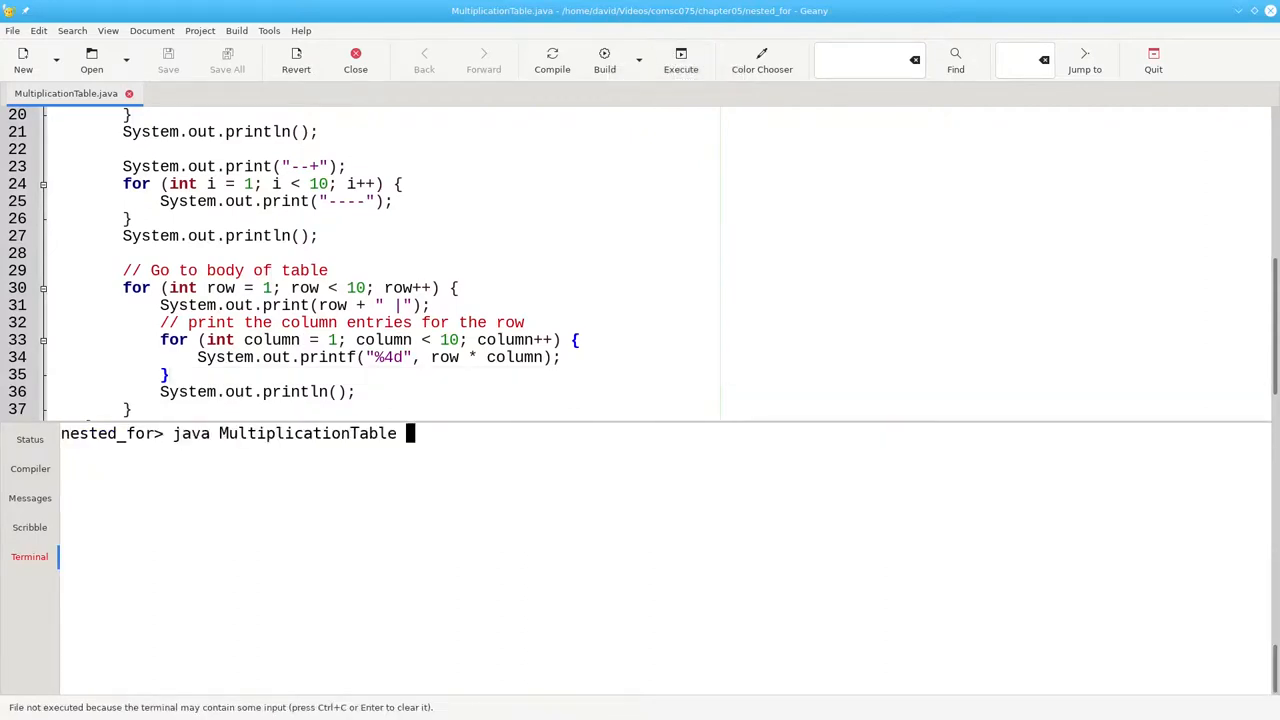